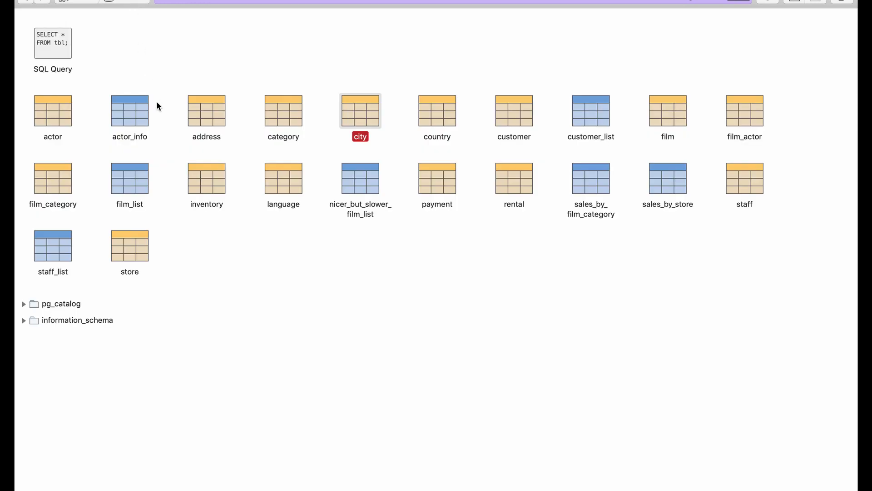
mouse_move(17, 81)
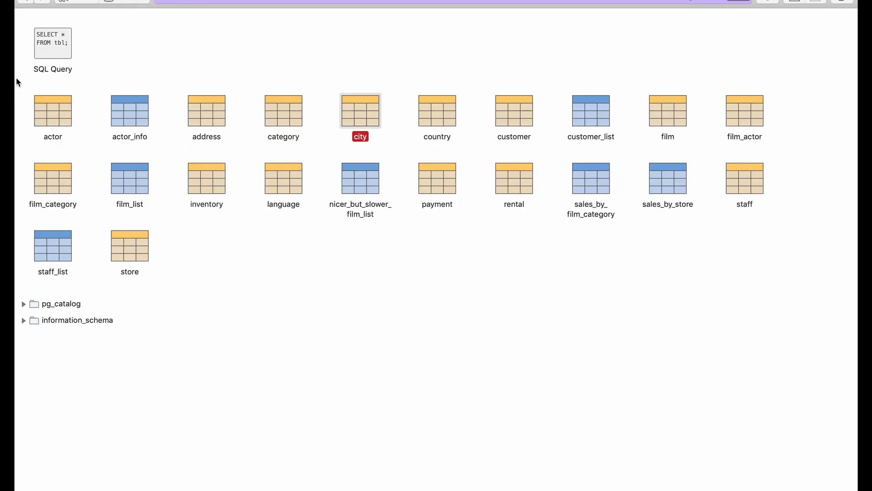
mouse_move(360, 128)
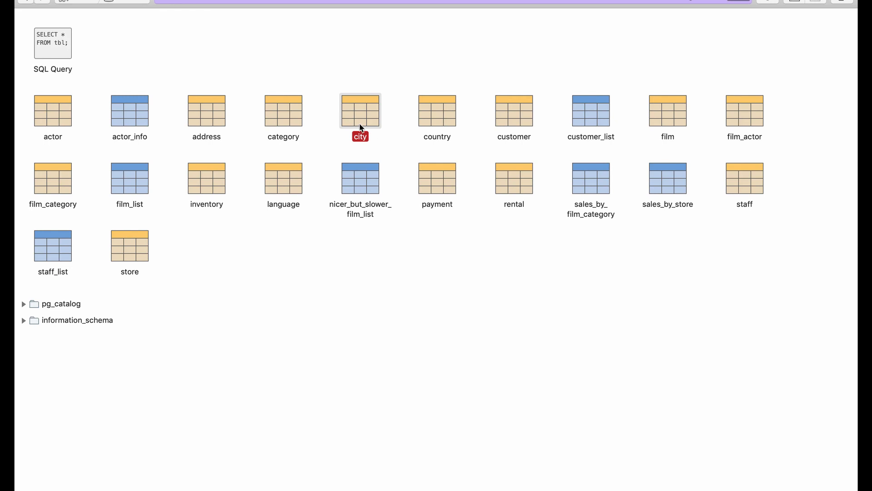
Inspect the city table structure: city_id, city, and country_id with its foreign key to country
double_click(359, 110)
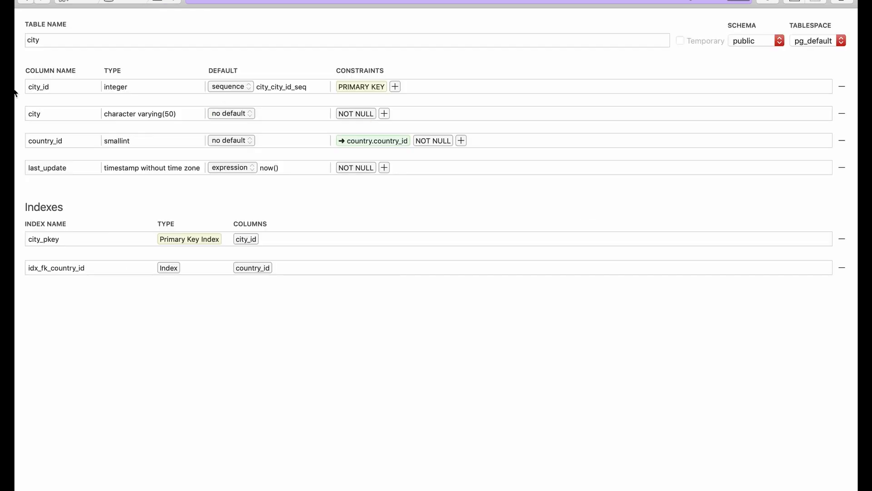
click(39, 87)
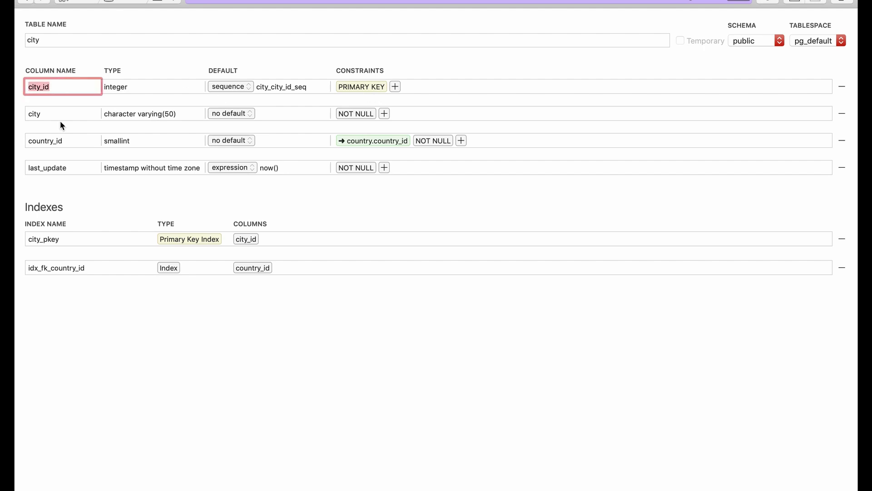
click(153, 113)
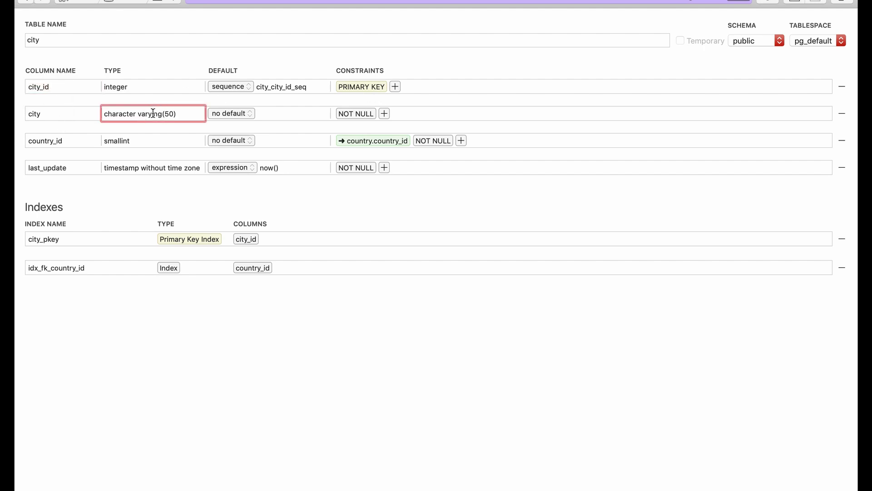
click(62, 141)
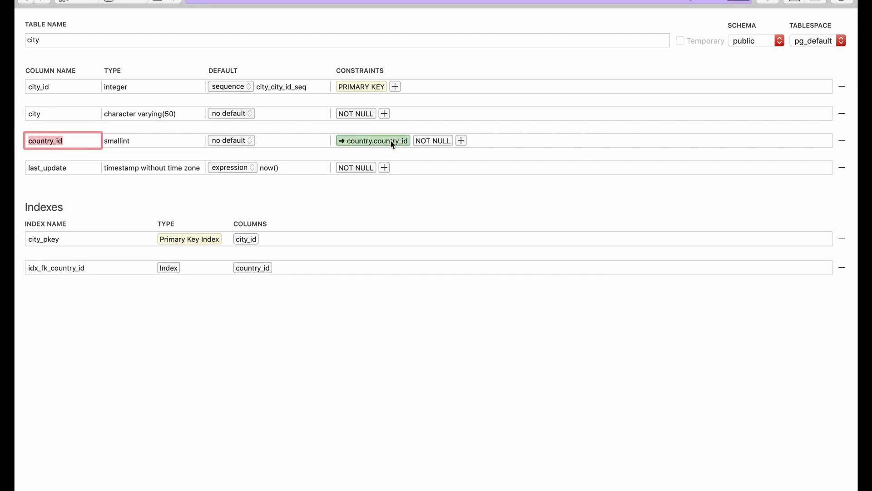
click(374, 140)
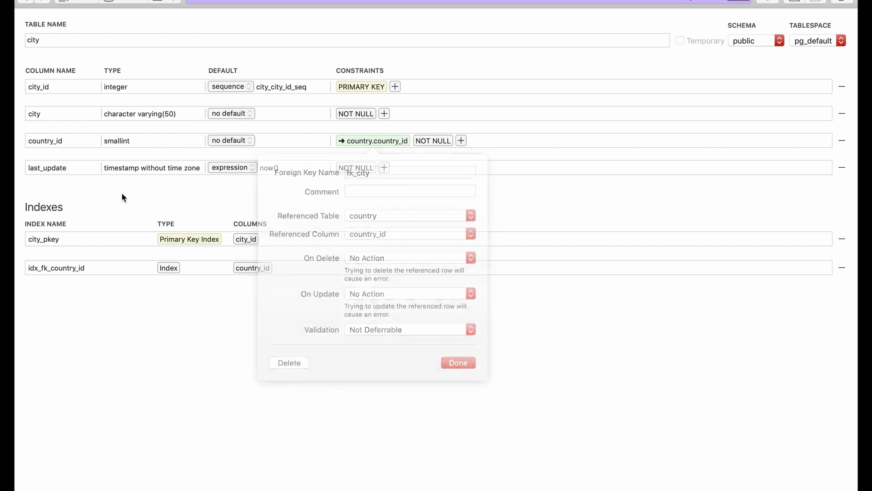
click(457, 363)
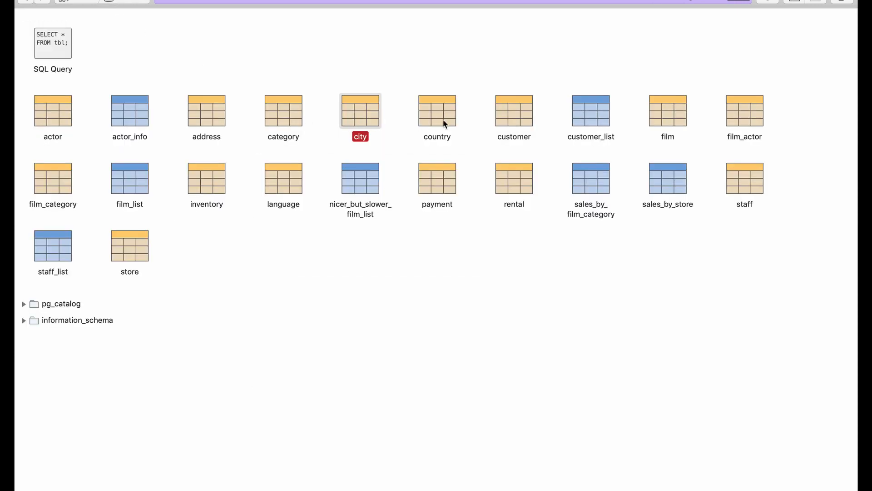
Inspect the country table's country column and browse its rows
double_click(437, 108)
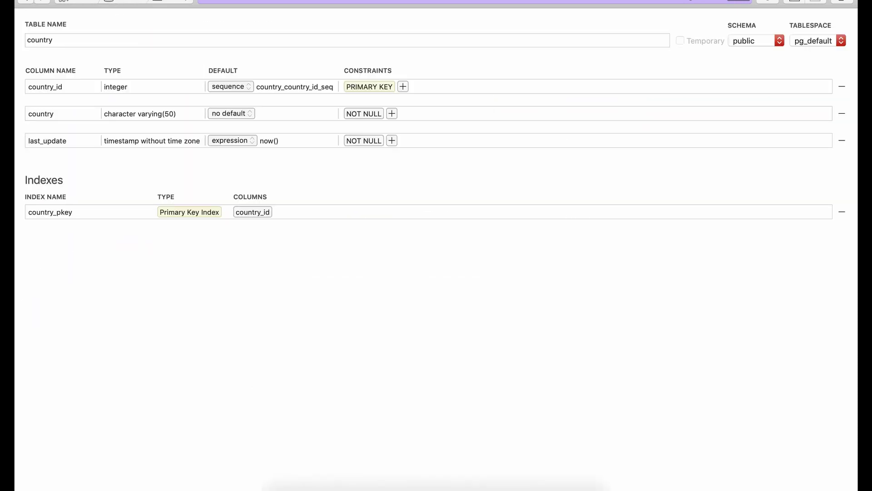
click(62, 113)
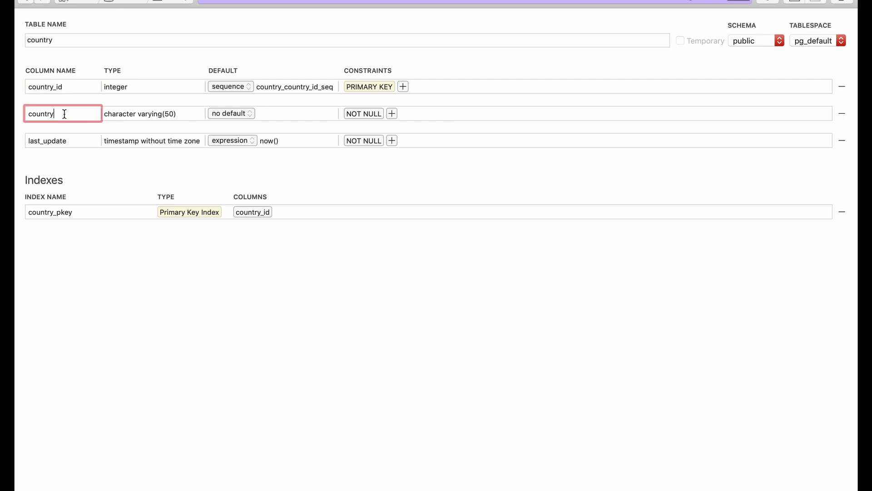
click(63, 140)
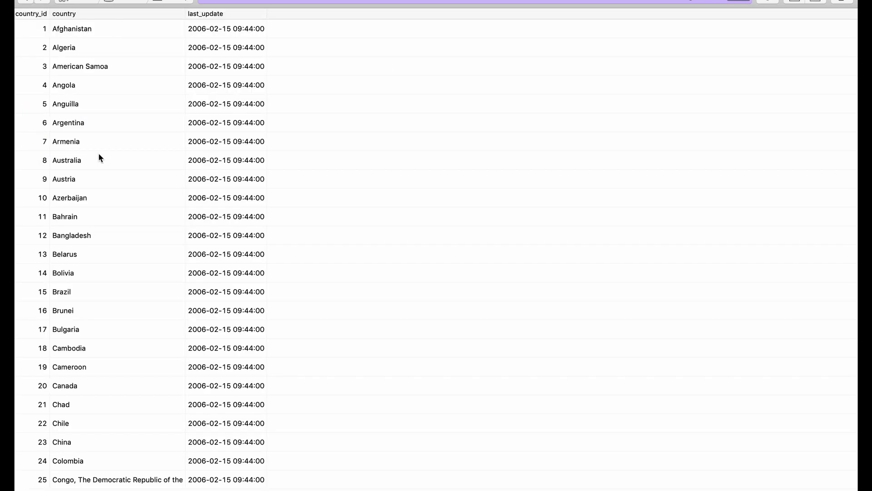
scroll(down, 3)
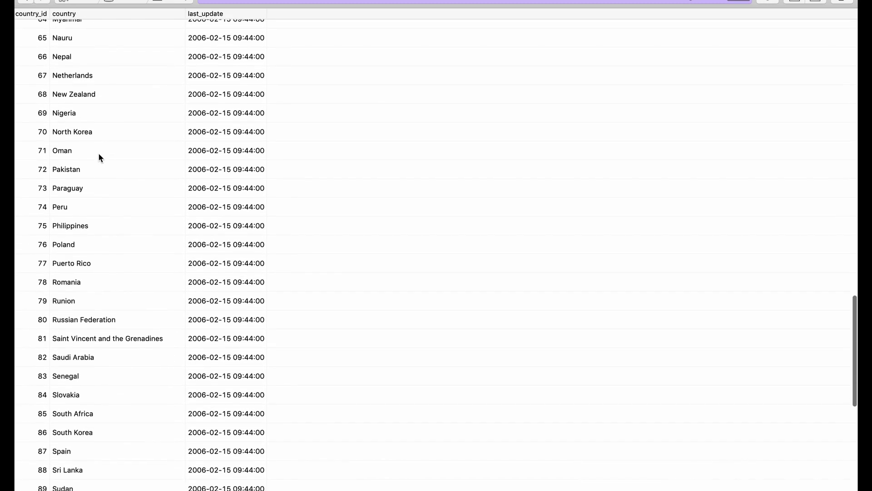
scroll(up, 3)
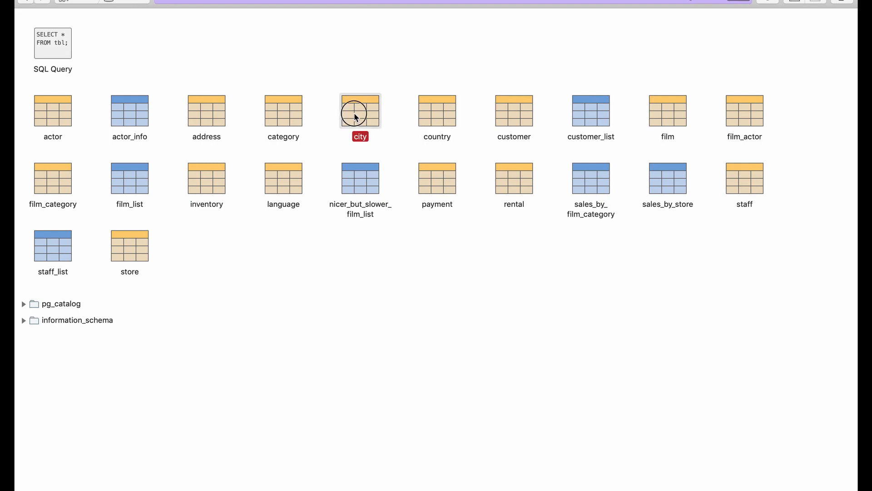
Browse the city table rows, then the country table rows
double_click(359, 110)
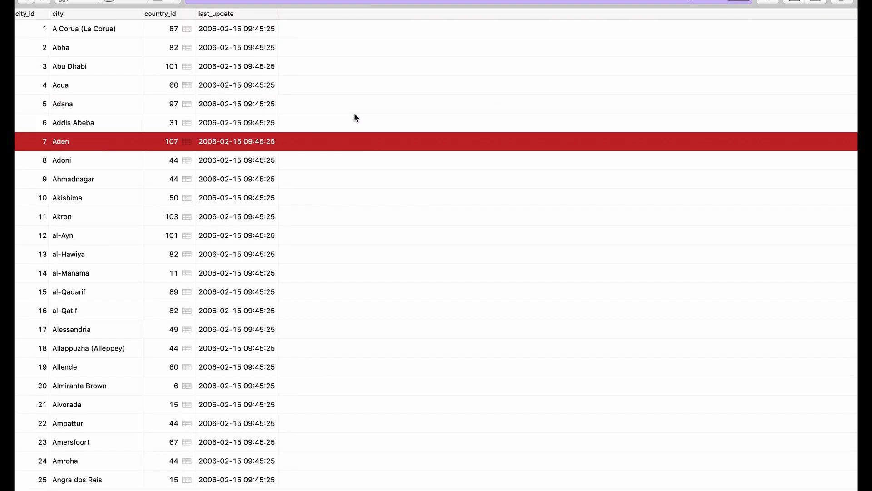
mouse_move(310, 64)
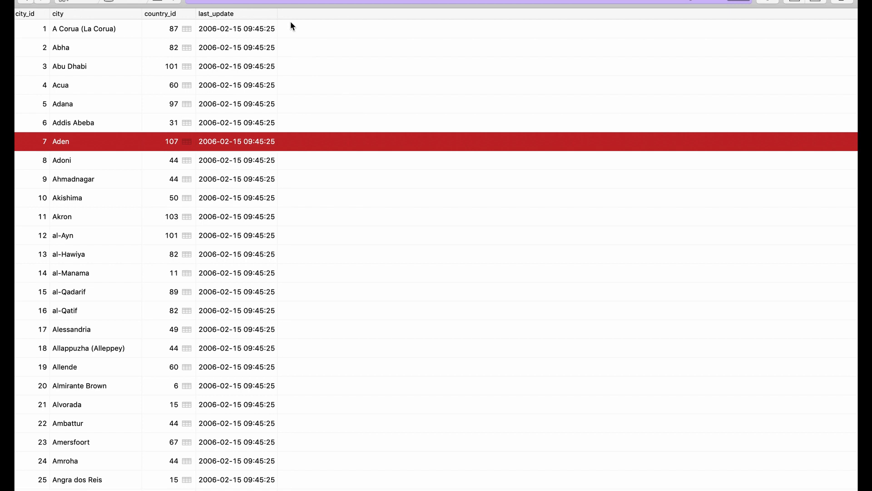
mouse_move(166, 85)
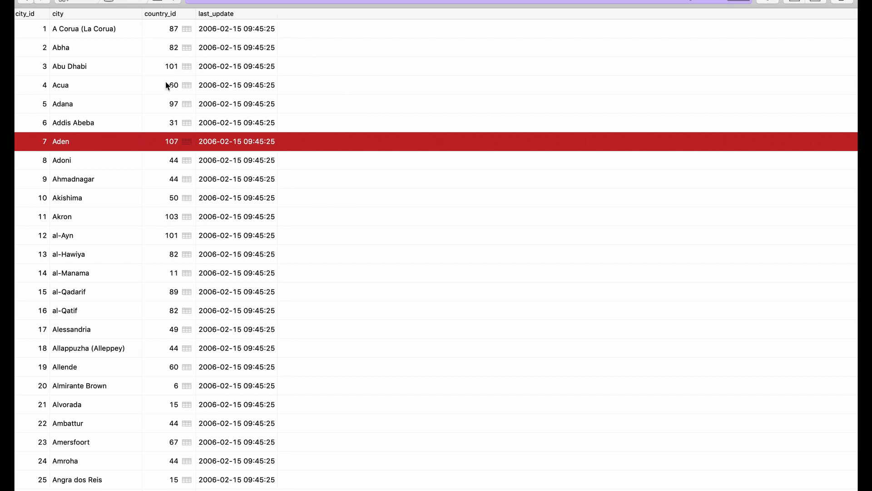
mouse_move(165, 70)
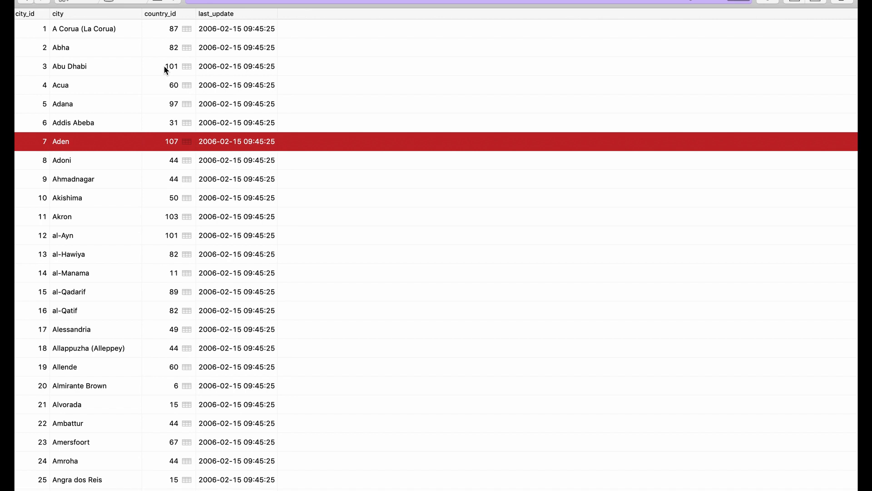
mouse_move(137, 5)
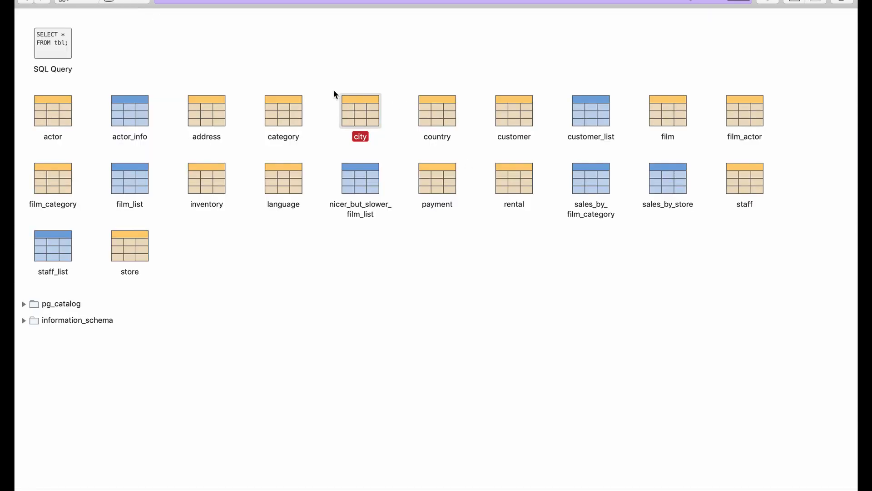
double_click(360, 109)
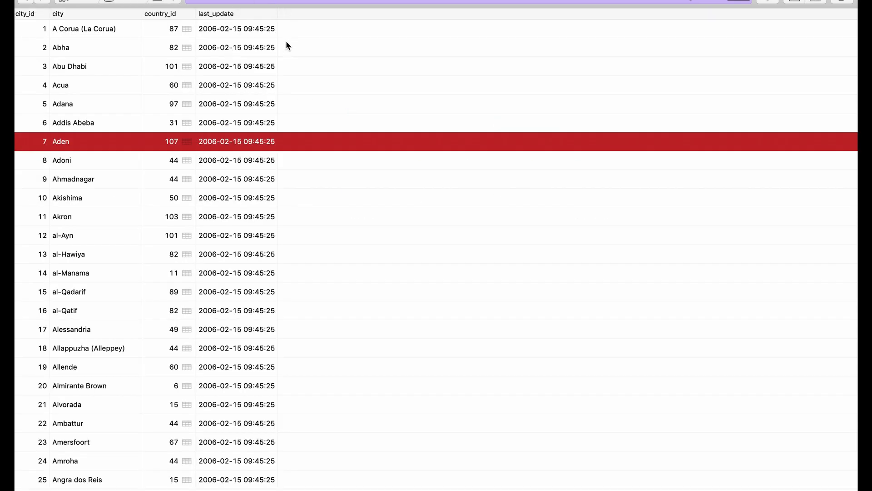
mouse_move(166, 30)
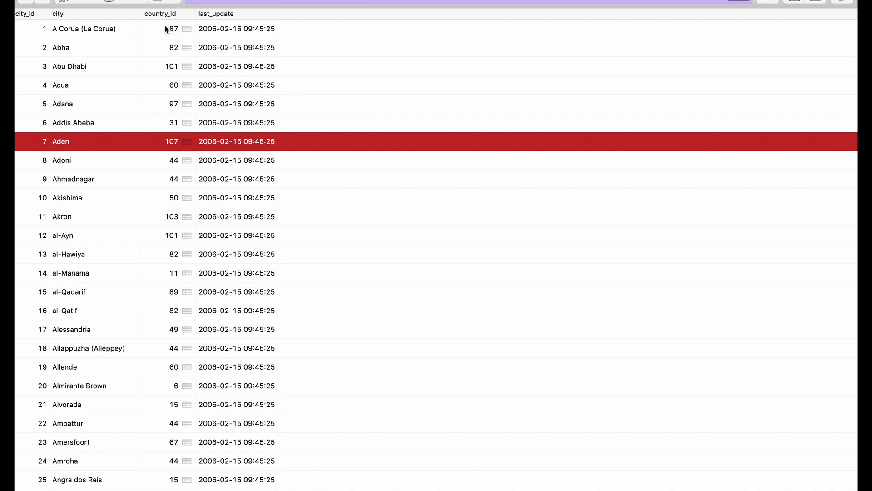
mouse_move(293, 30)
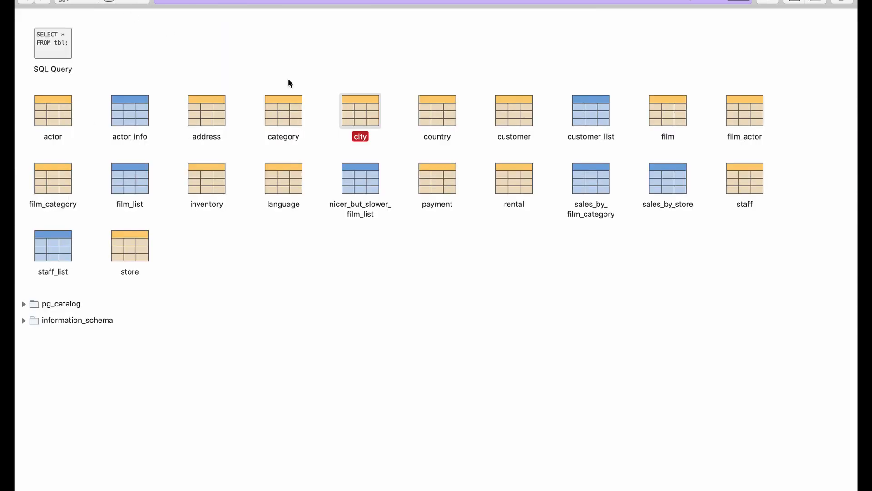
double_click(437, 110)
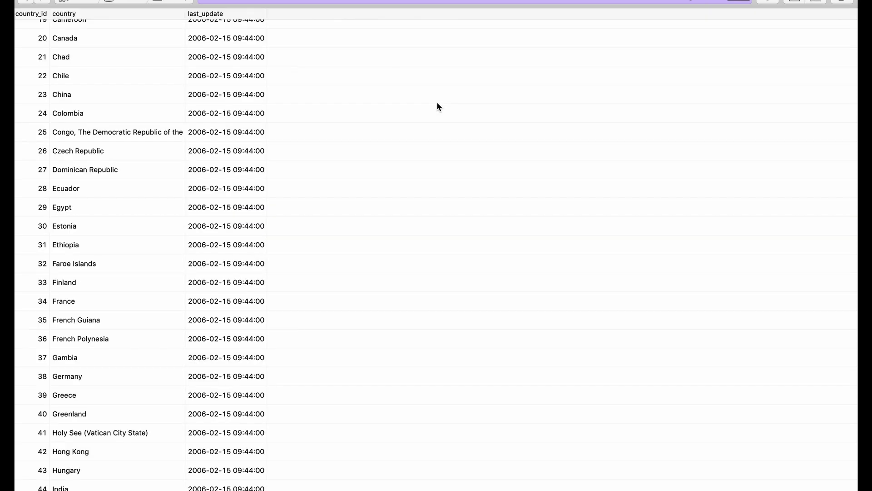
scroll(up, 3)
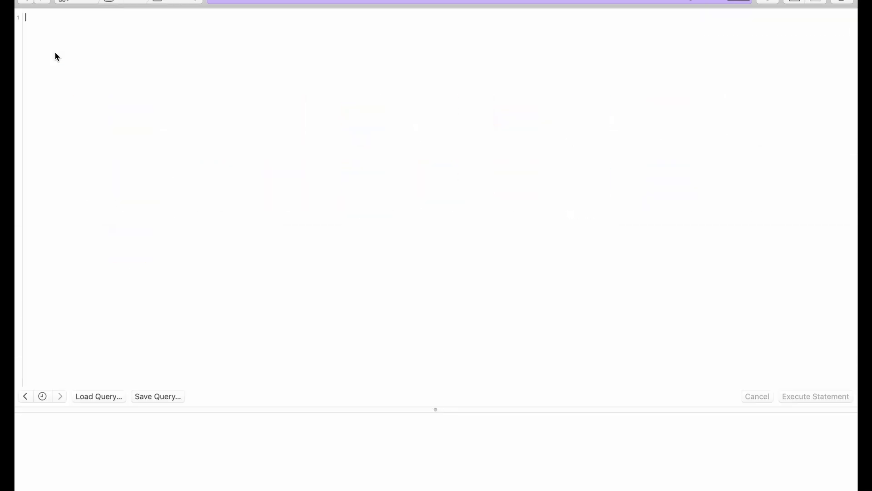
Draft ALTER TABLE city ADD country_name VARCHAR(50) in the query editor, then return to the tables
text(ALTER TAB)
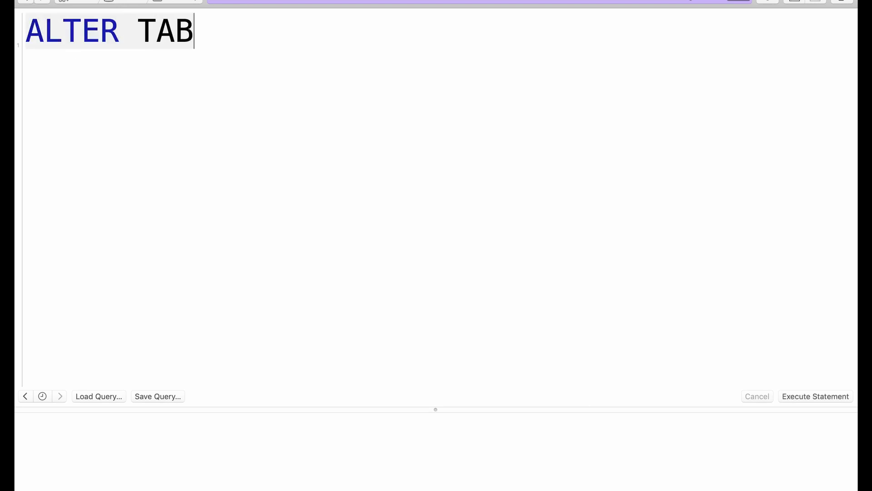
text(LE city)
text(ADD count)
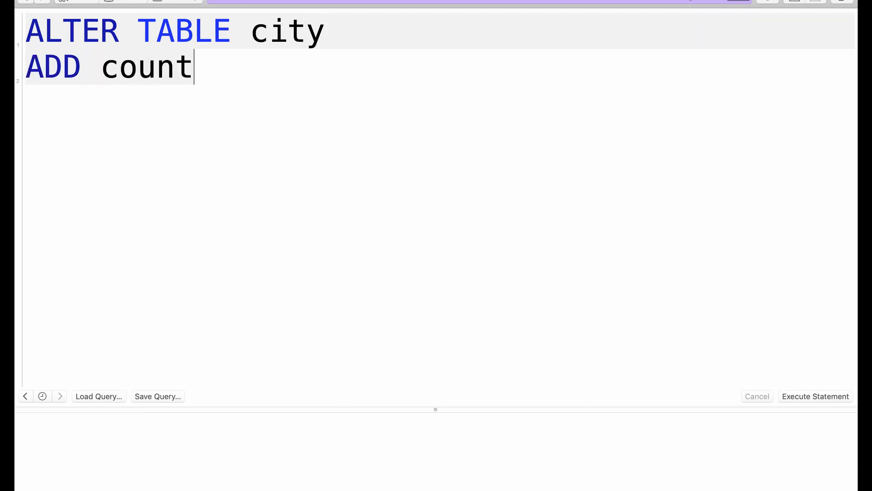
text(ry_name)
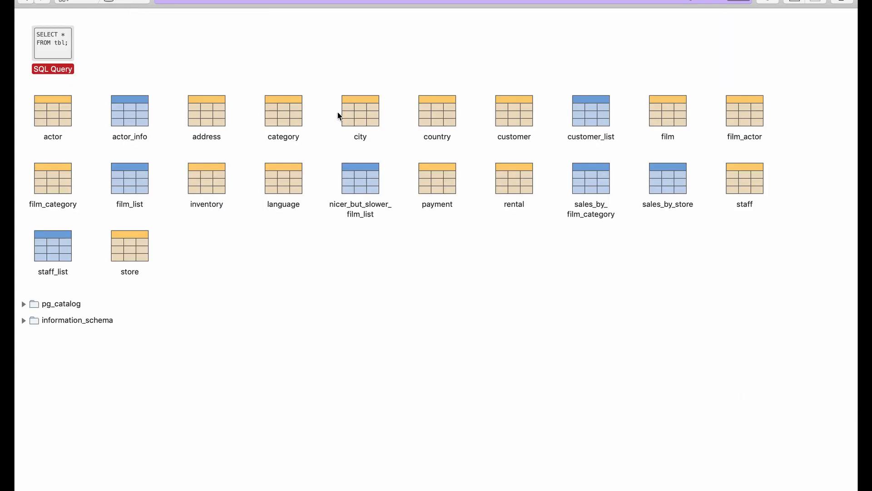
double_click(437, 117)
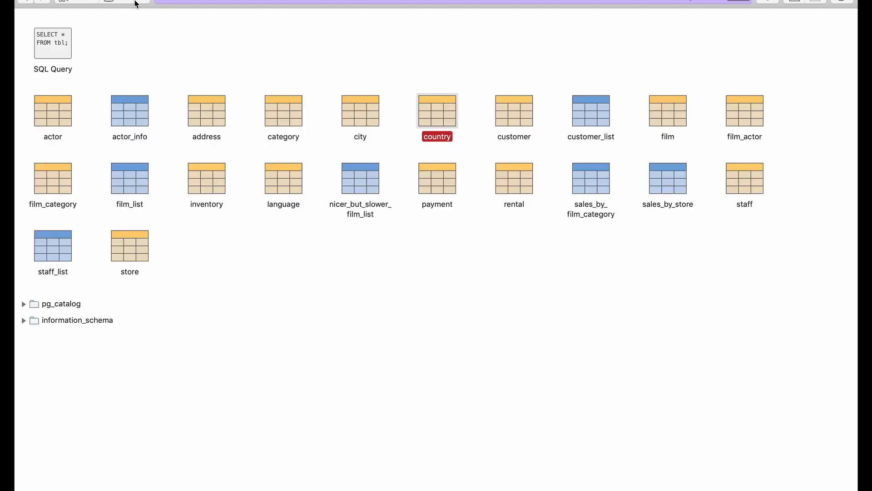
click(53, 43)
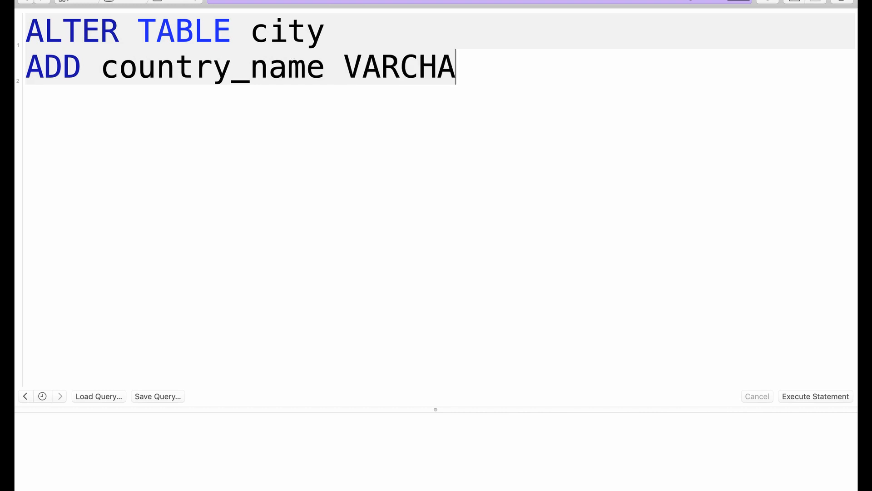
text(R(50))
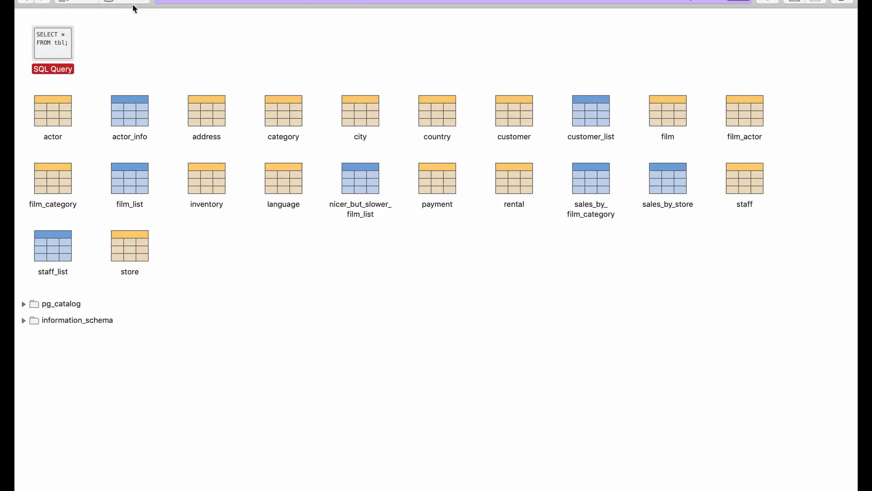
Browse city rows, checking the Abha row's empty country_name, then begin a new query
double_click(361, 117)
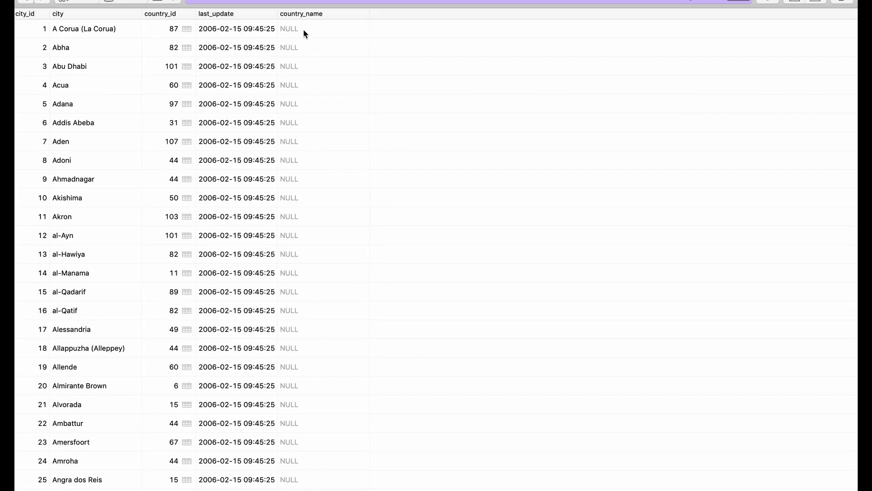
mouse_move(253, 131)
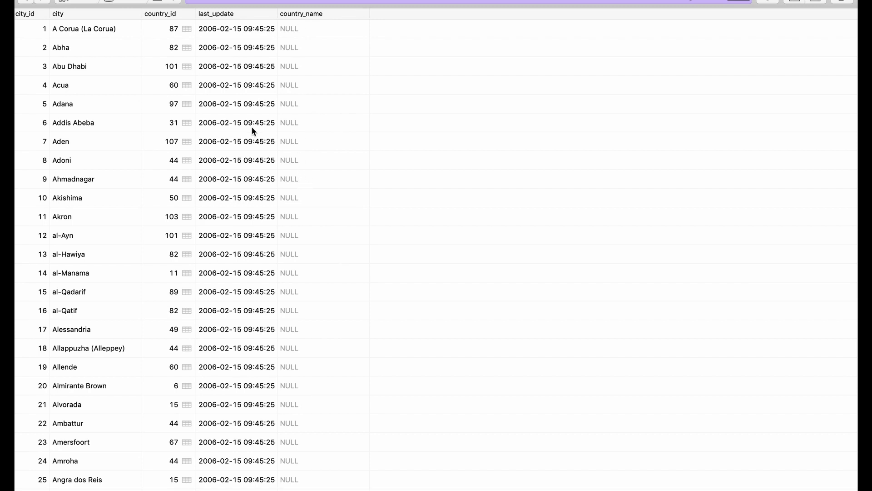
mouse_move(335, 56)
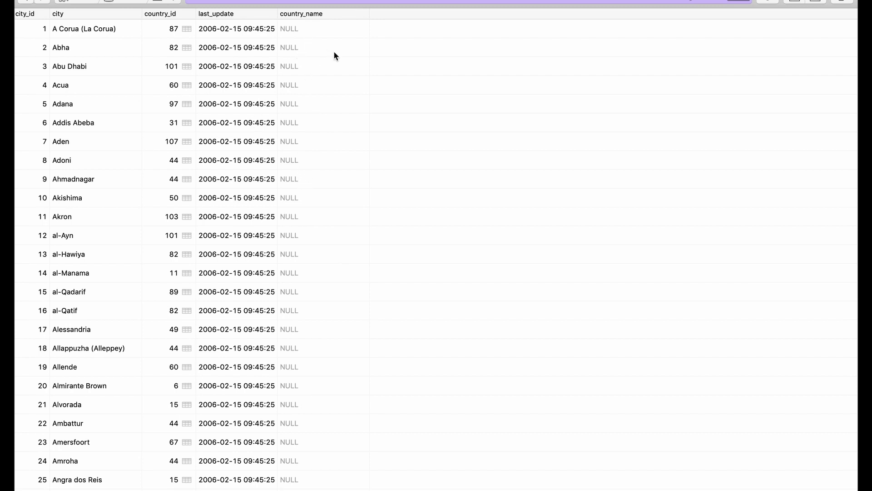
mouse_move(167, 30)
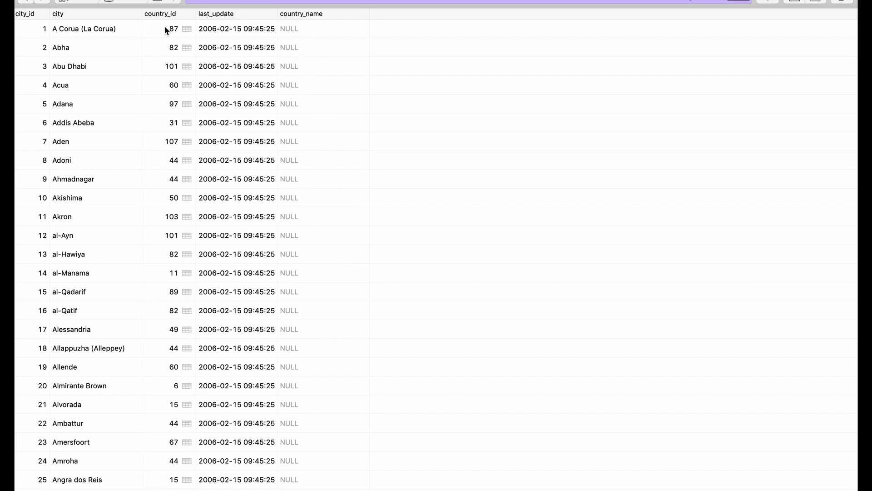
click(188, 29)
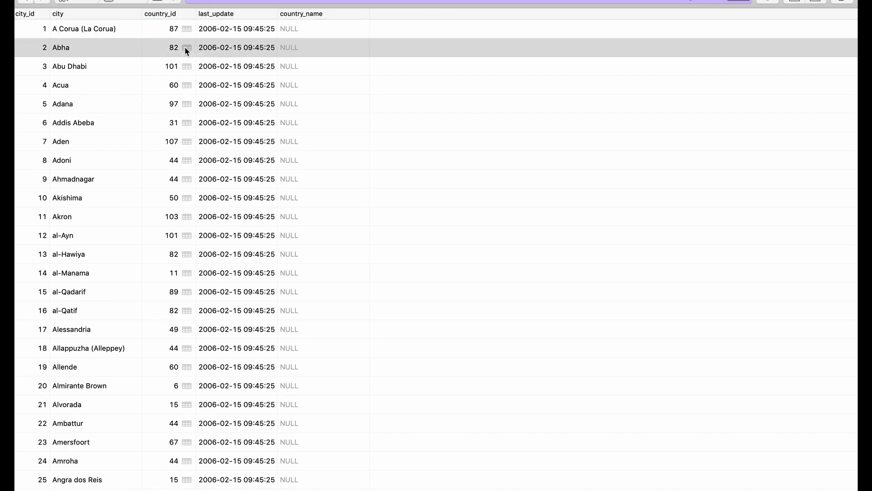
click(236, 47)
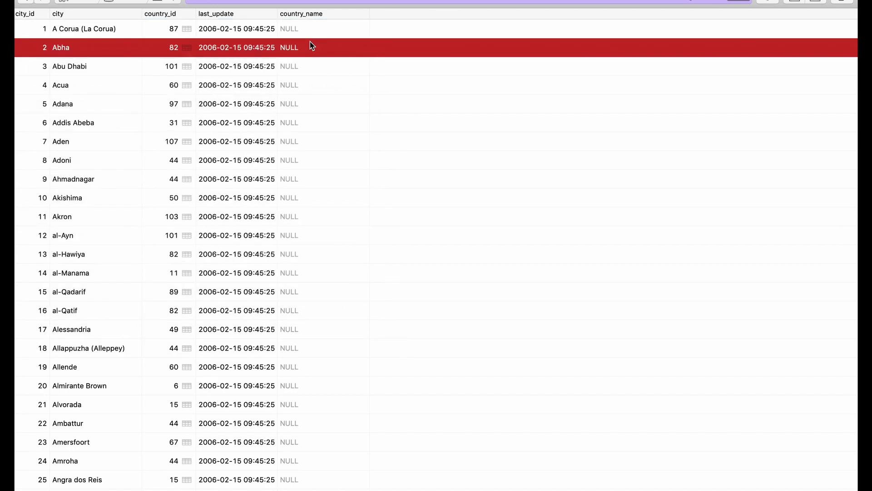
mouse_move(139, 11)
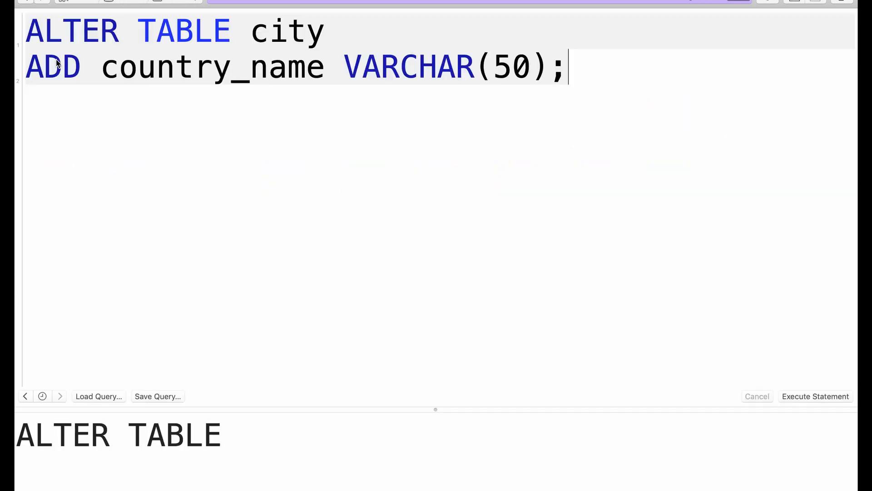
text(S)
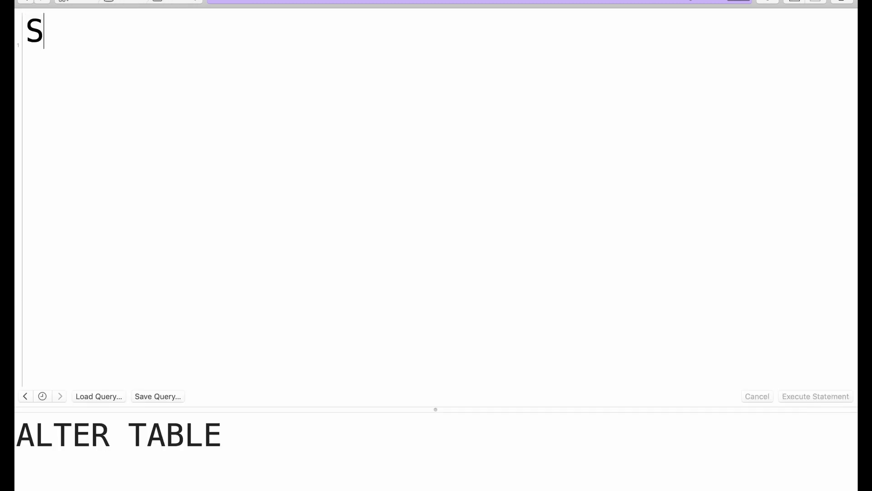
Run SELECT * FROM city WHERE country_name IS NULL LIMIT 1, returning A Corua (La Corua)
text(ELECT)
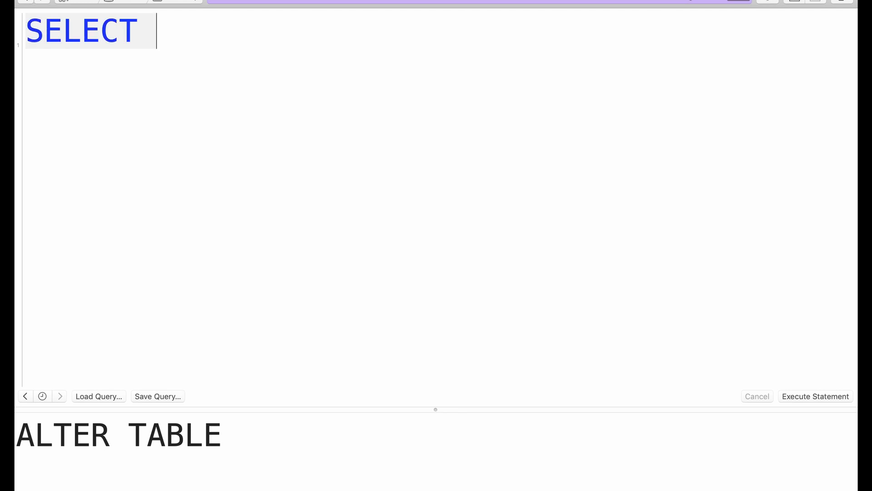
text(* FROM)
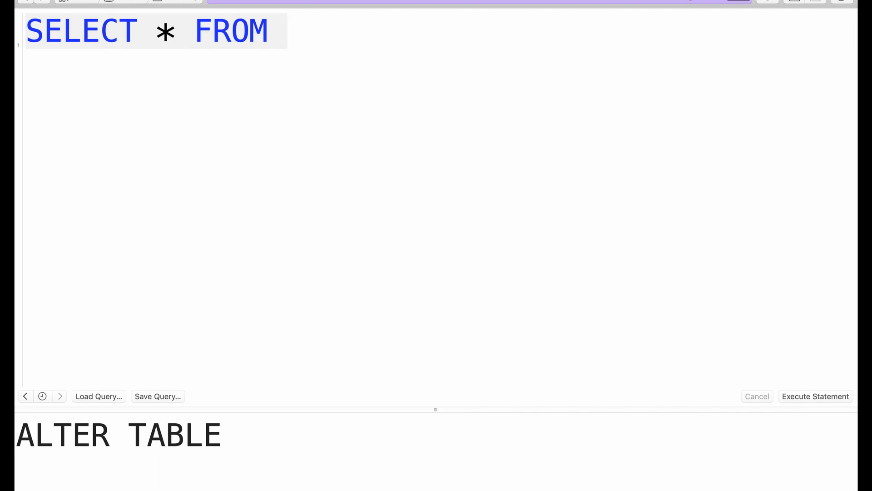
text(city LIMIT)
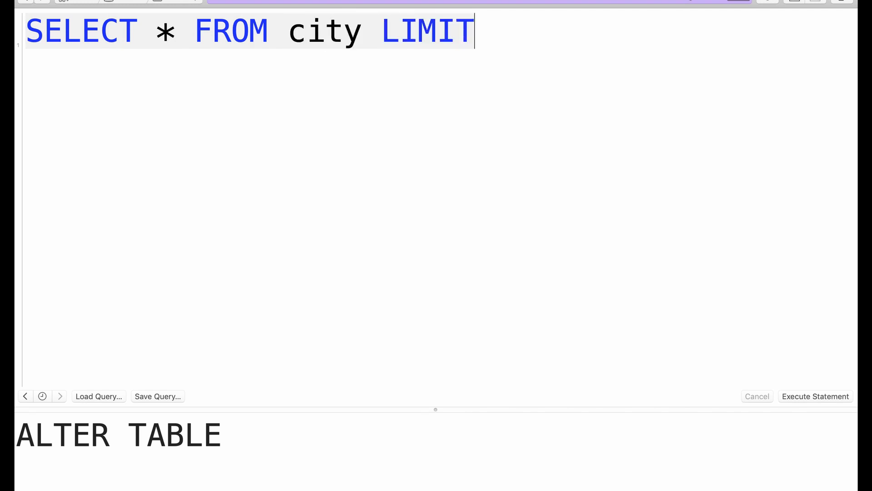
text(1)
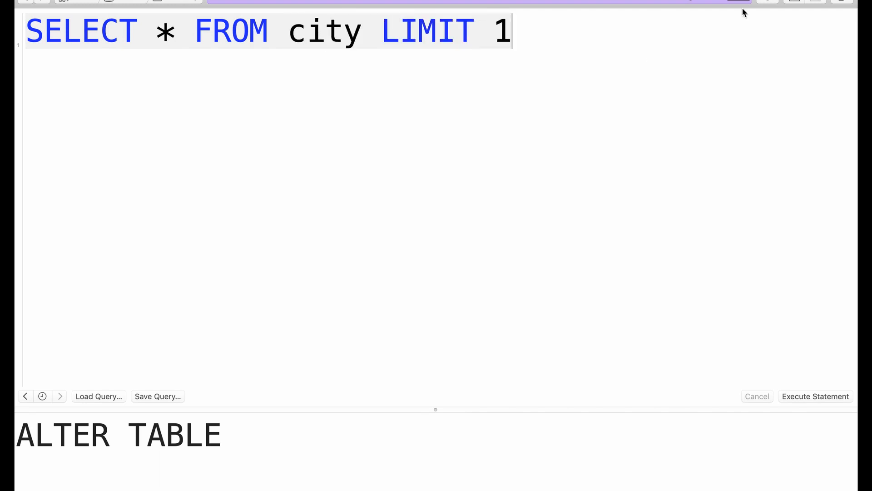
text(;)
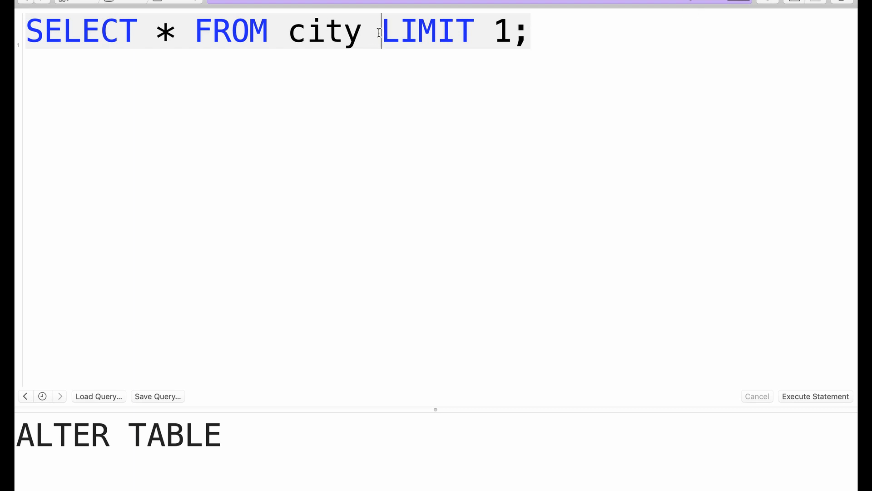
text(where counte)
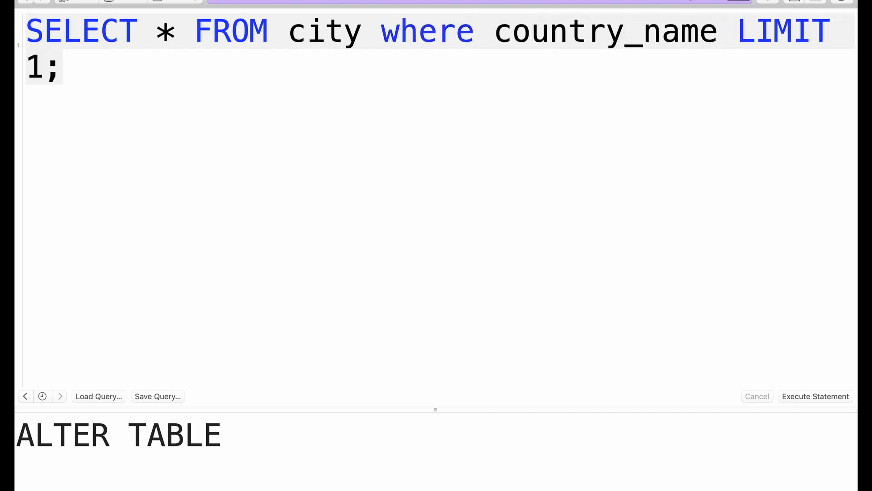
text(IS NULL)
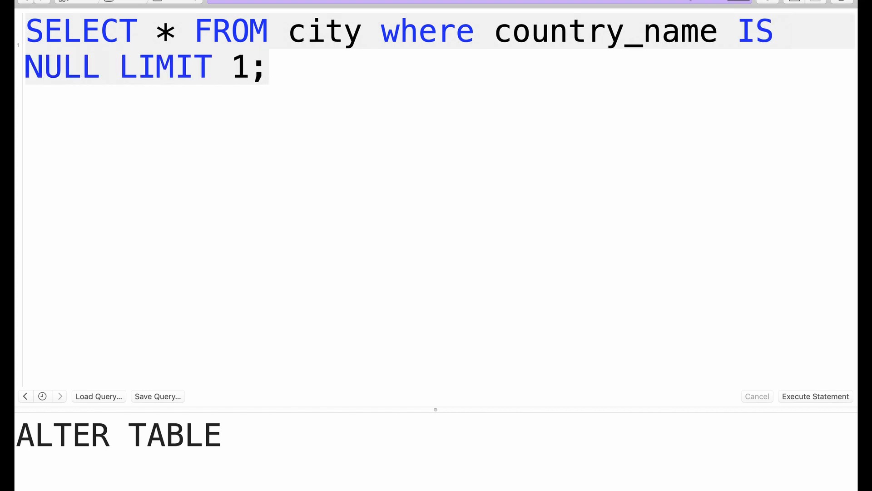
click(815, 396)
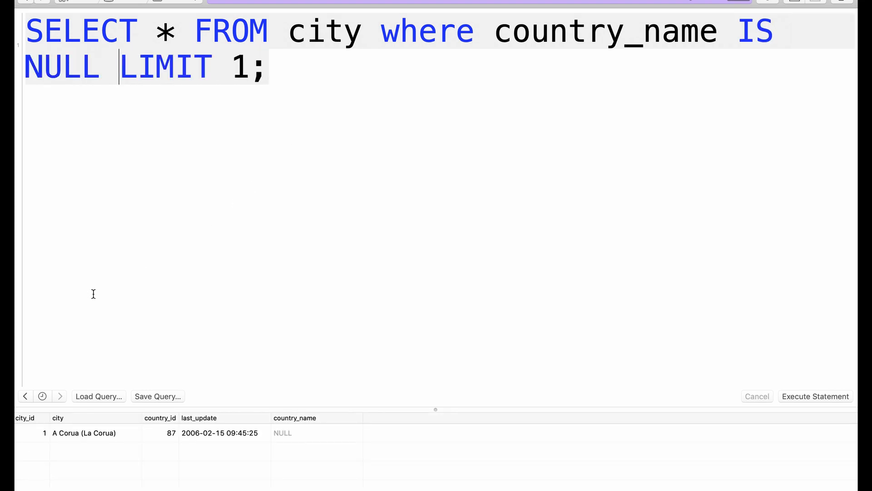
mouse_move(190, 210)
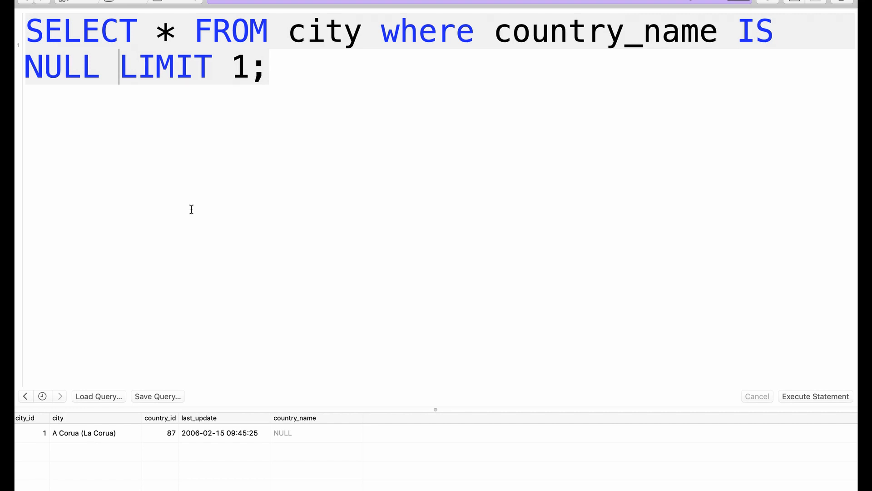
mouse_move(170, 438)
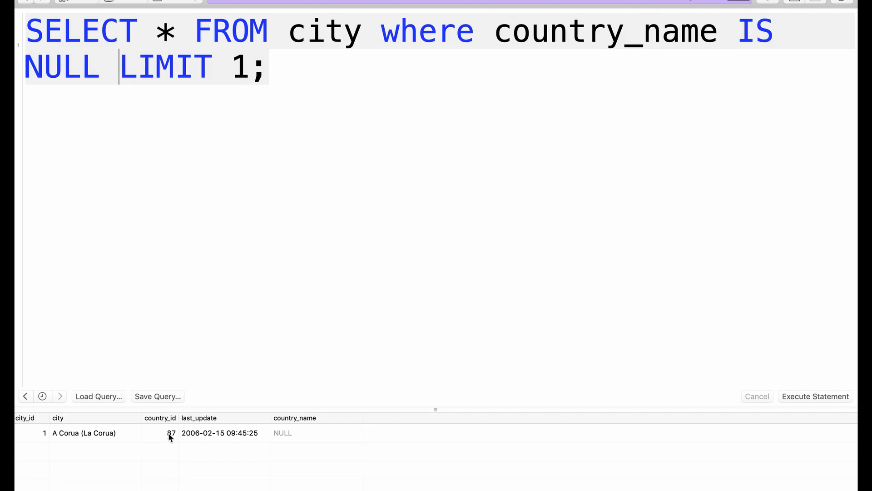
click(171, 433)
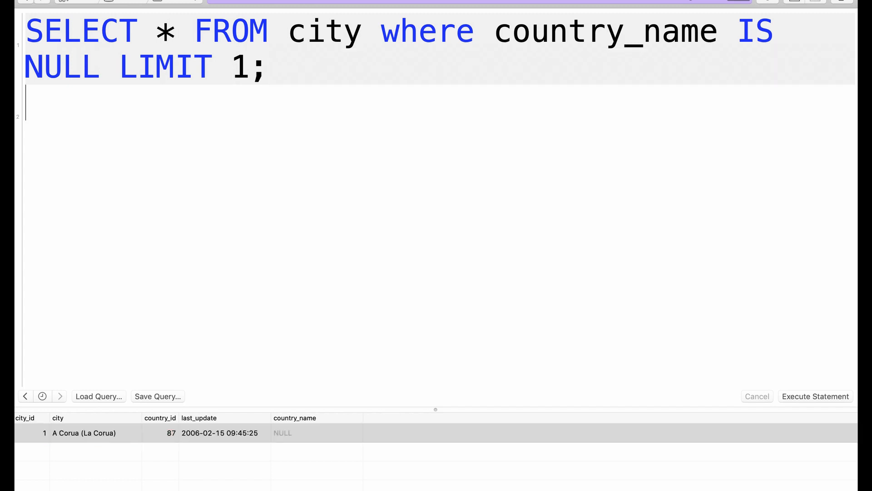
Draft UPDATE city SET country_name = ... WHERE city_id = 1
text(UPDATE ci)
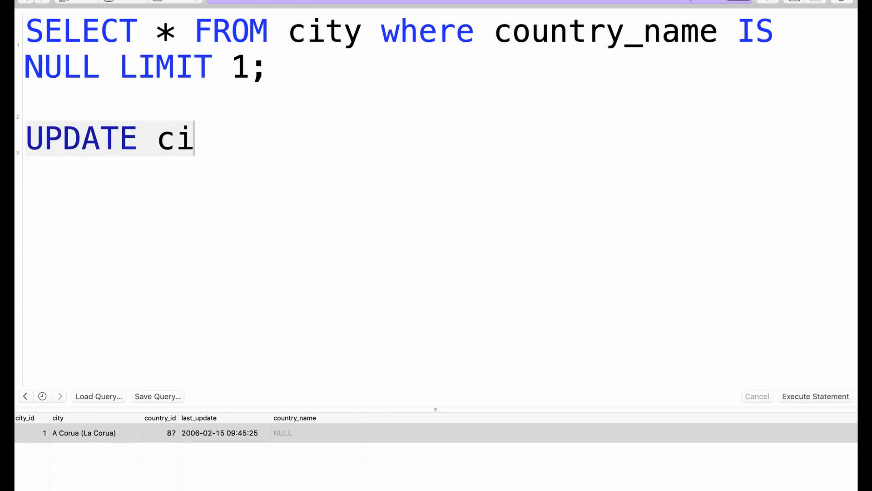
text(ty SE)
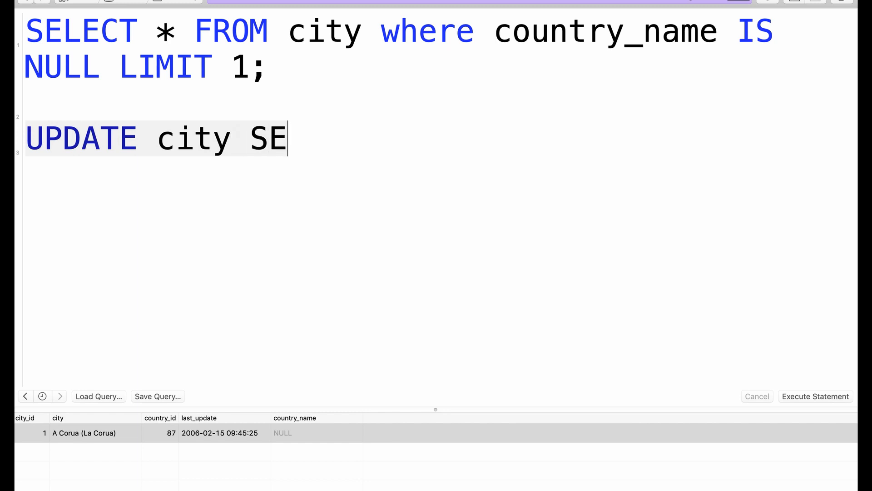
text(T countr)
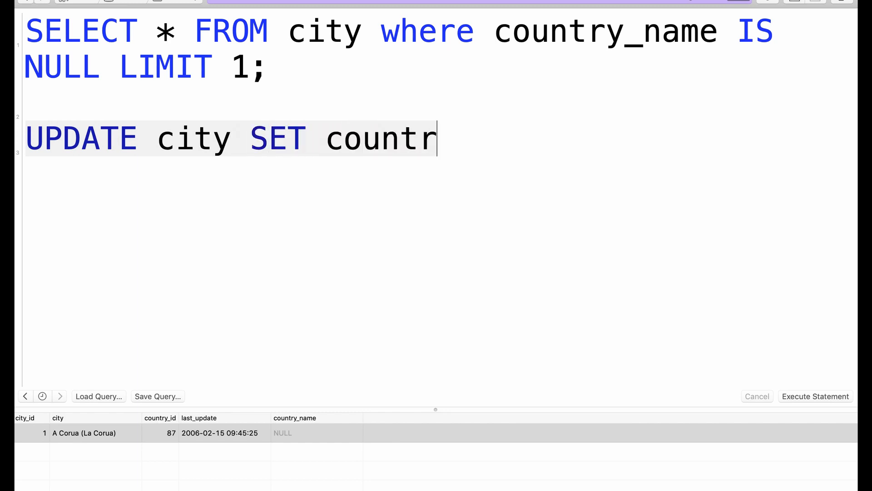
text(y_nem)
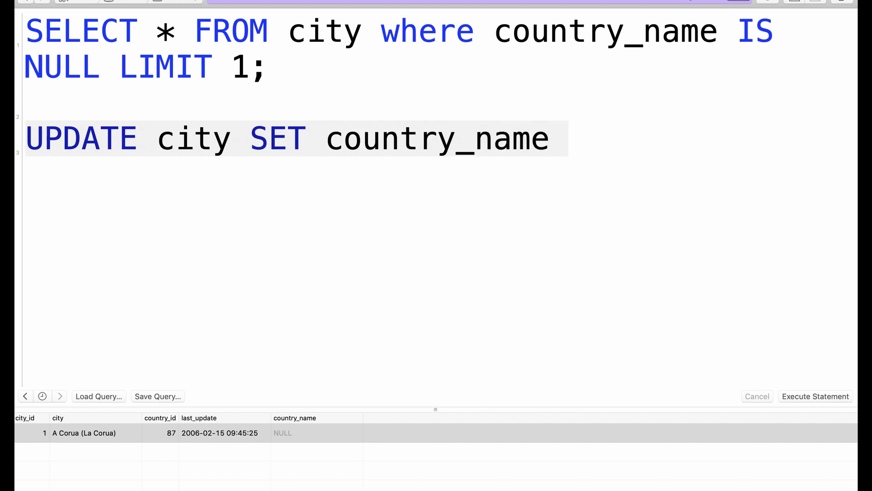
text(=)
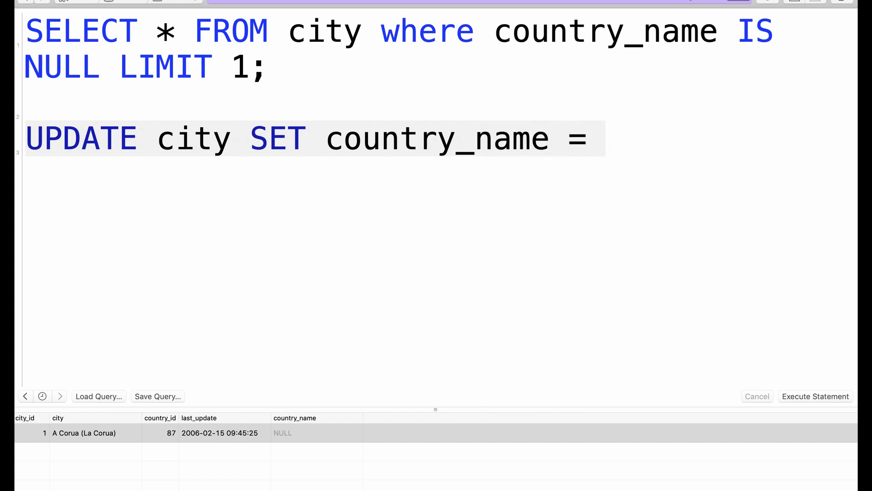
text(WHERE)
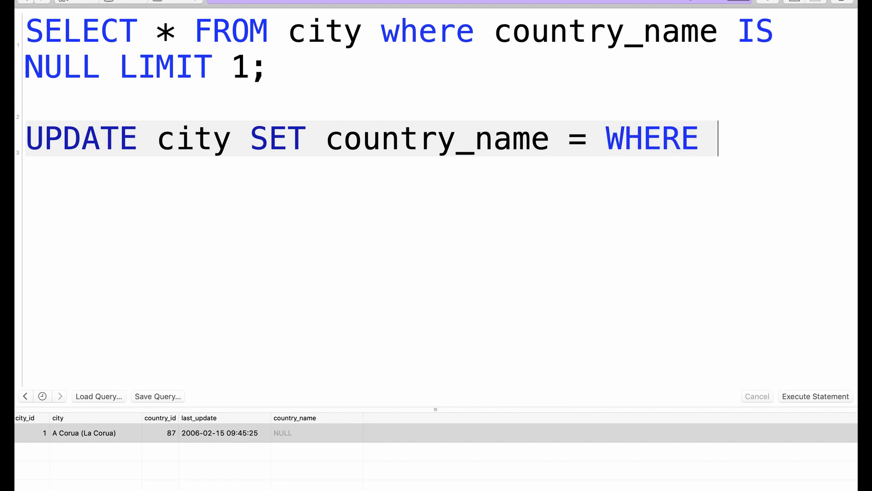
text(city_i)
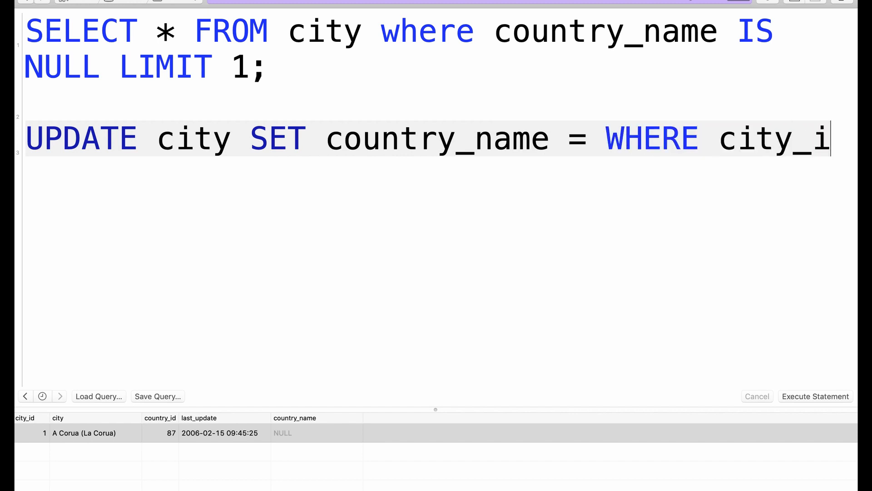
text(d = 1;)
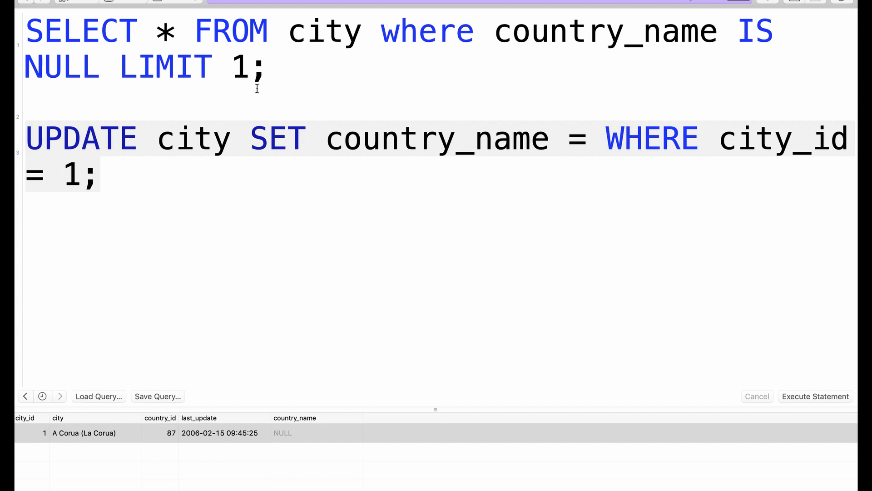
Query country WHERE country_id = 87, finding Spain, and add 'Spain' to the UPDATE
text(SE:E)
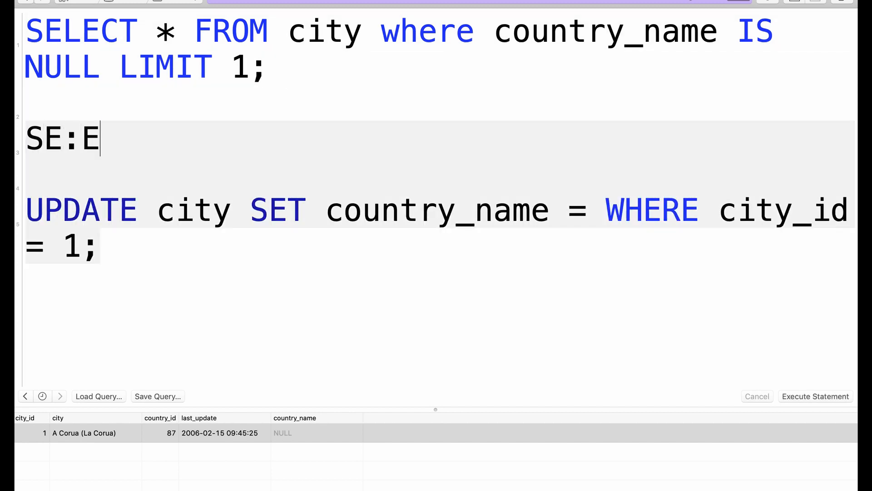
text(SELEC)
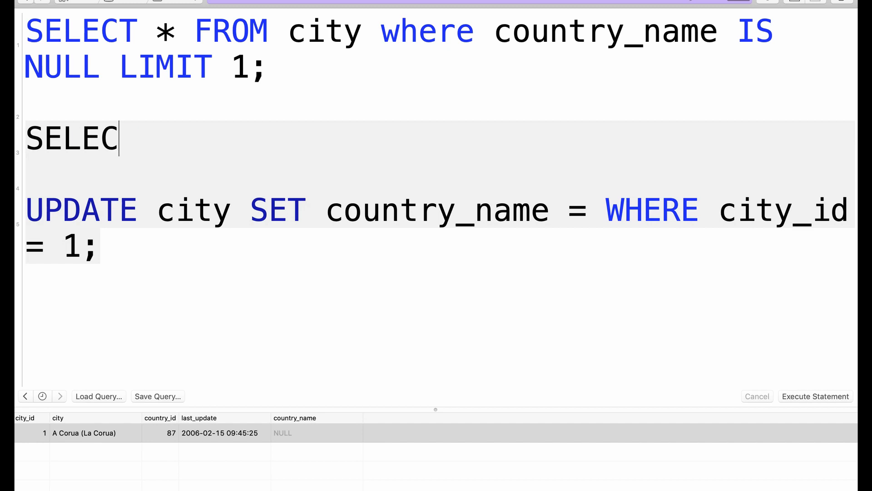
text(T * FROM ci)
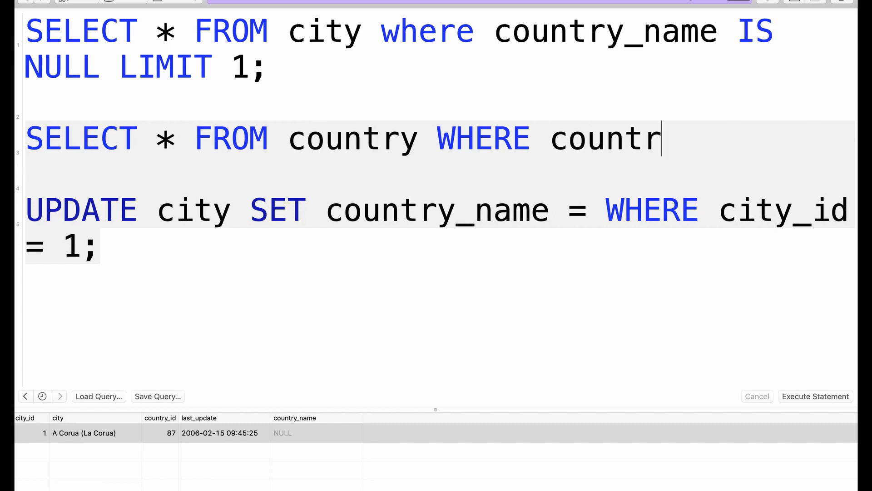
text(y_id)
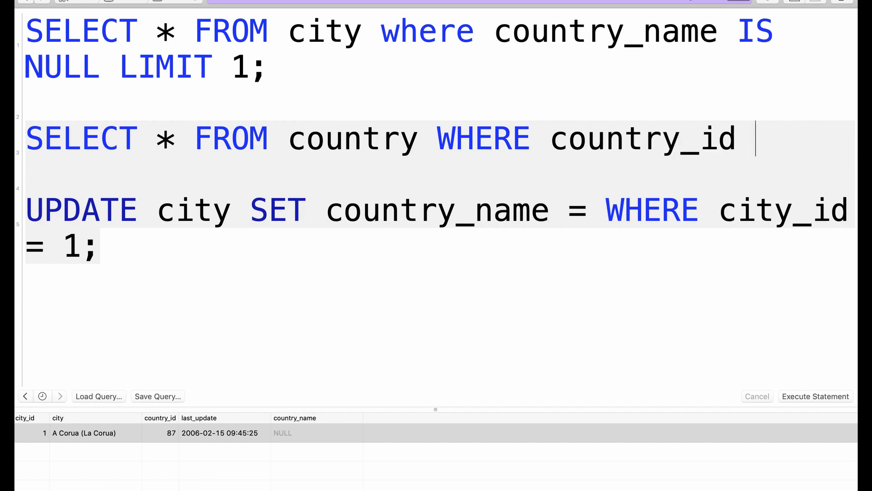
text(= 87;)
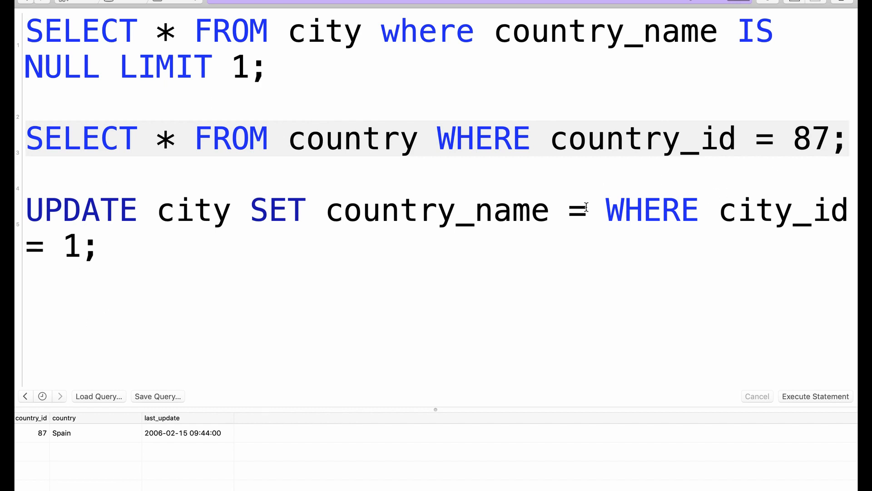
text('Spain)
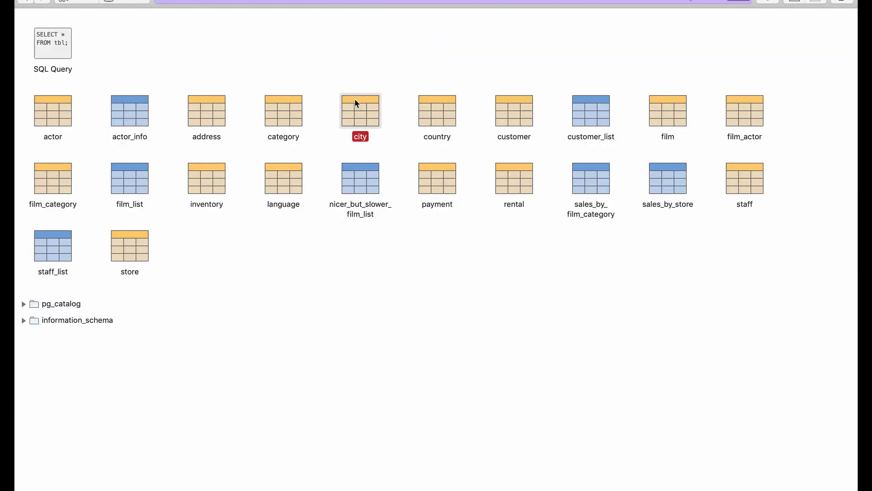
Scroll the city rows, confirming only A Corua has Spain and the rest are NULL
double_click(360, 109)
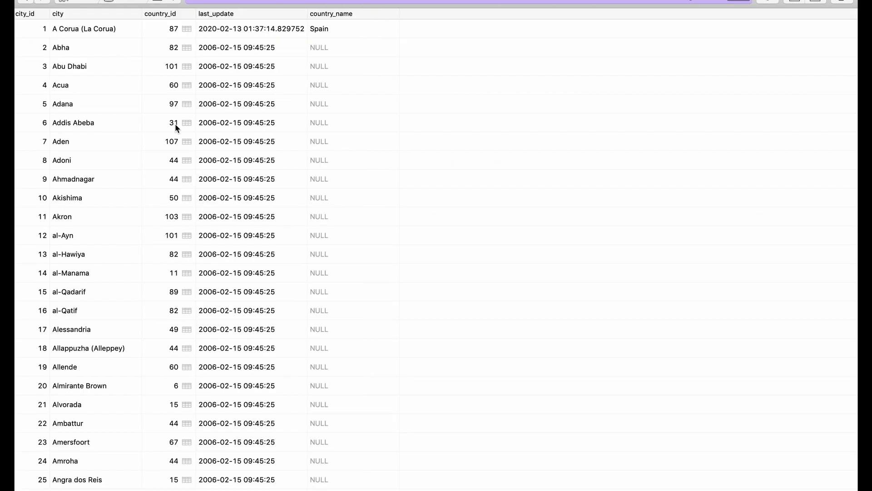
mouse_move(210, 63)
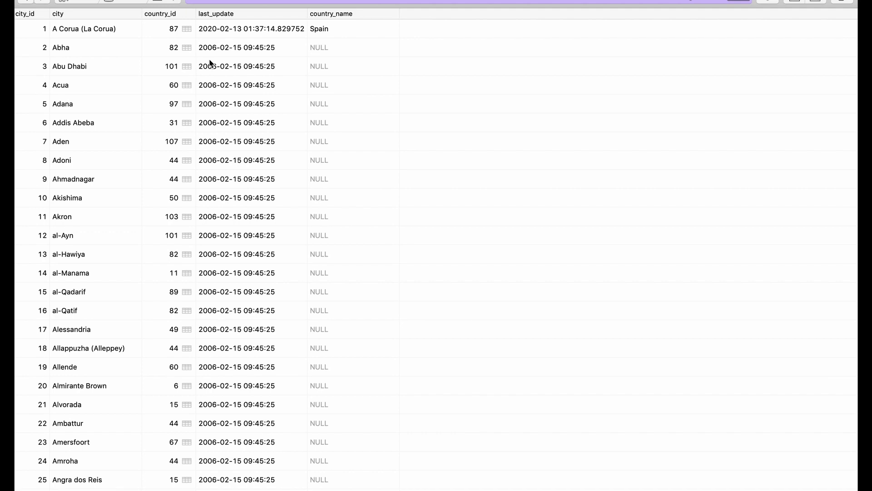
mouse_move(356, 204)
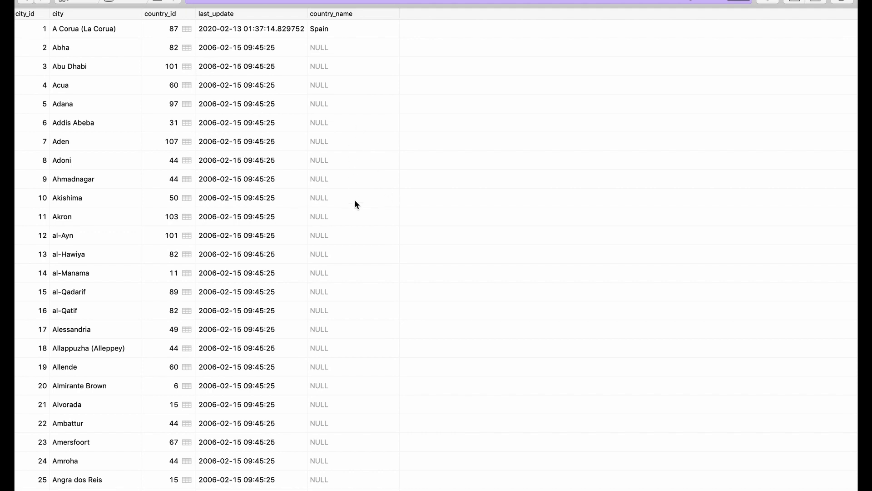
scroll(down, 3)
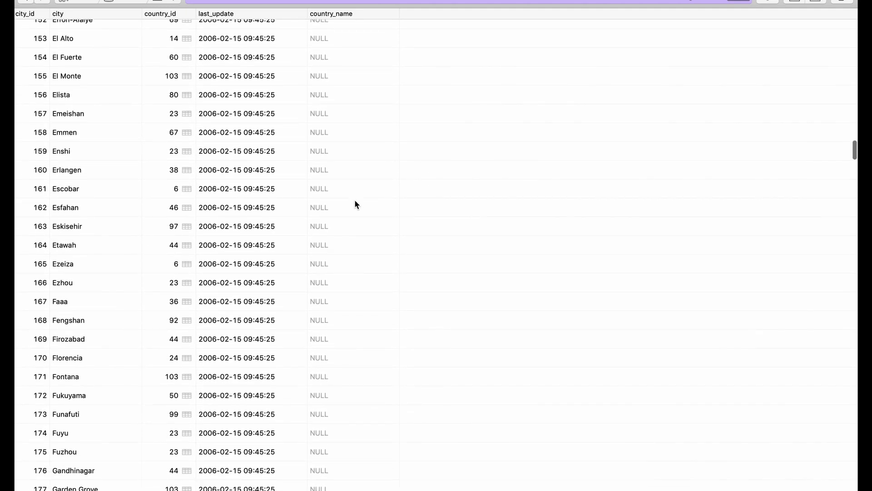
scroll(down, 3)
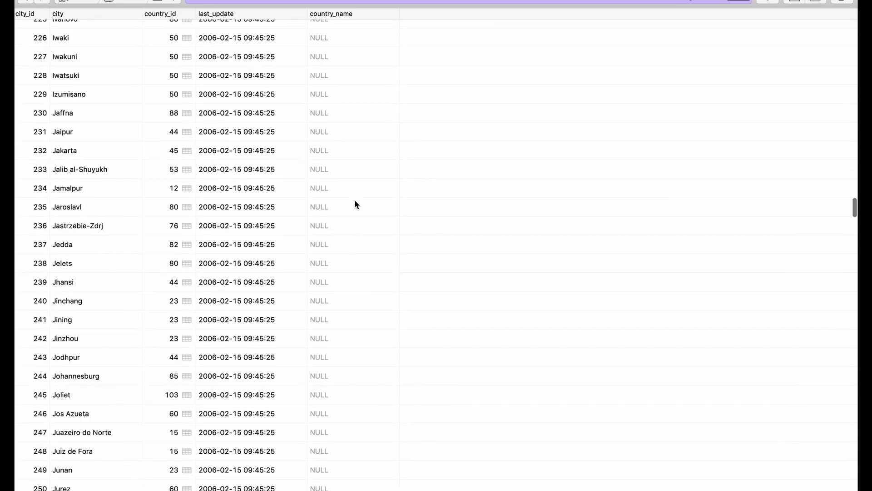
scroll(down, 3)
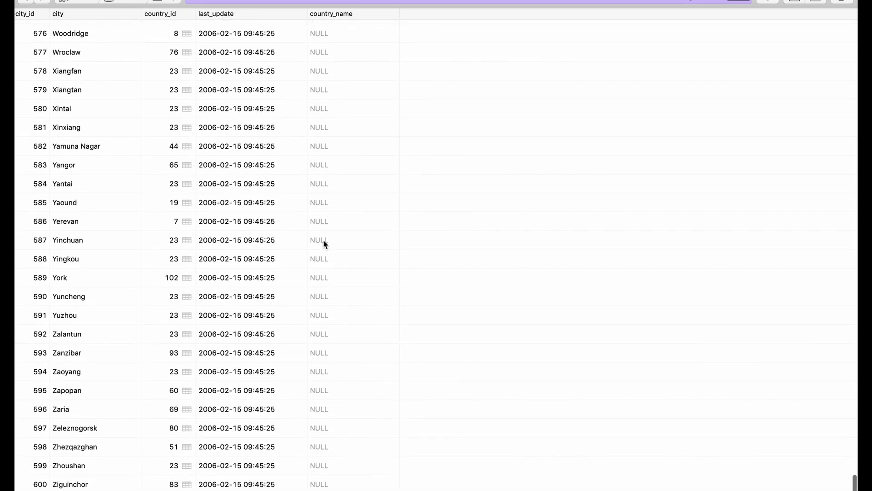
scroll(up, 3)
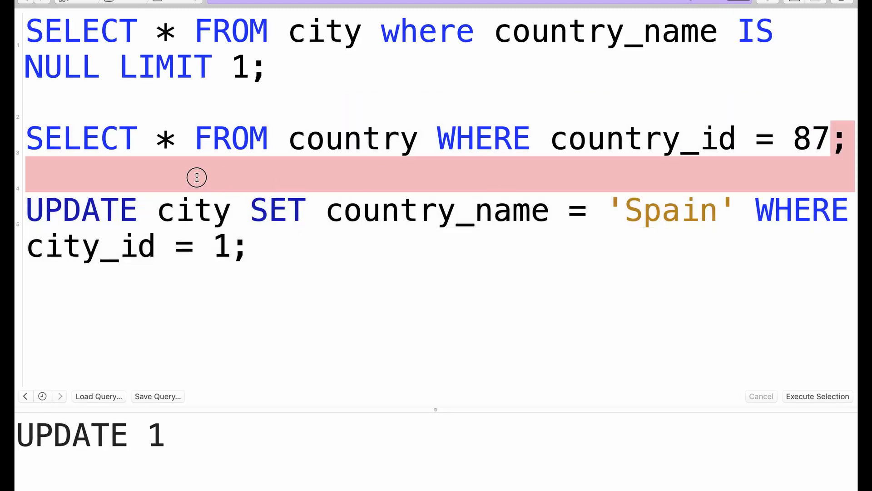
Write UPDATE city SET country_name = with a new FROM country line
click(251, 247)
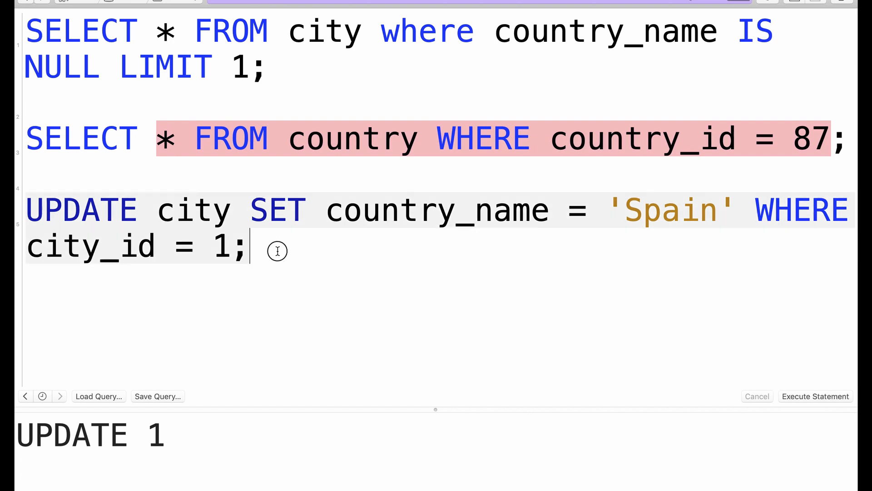
click(310, 243)
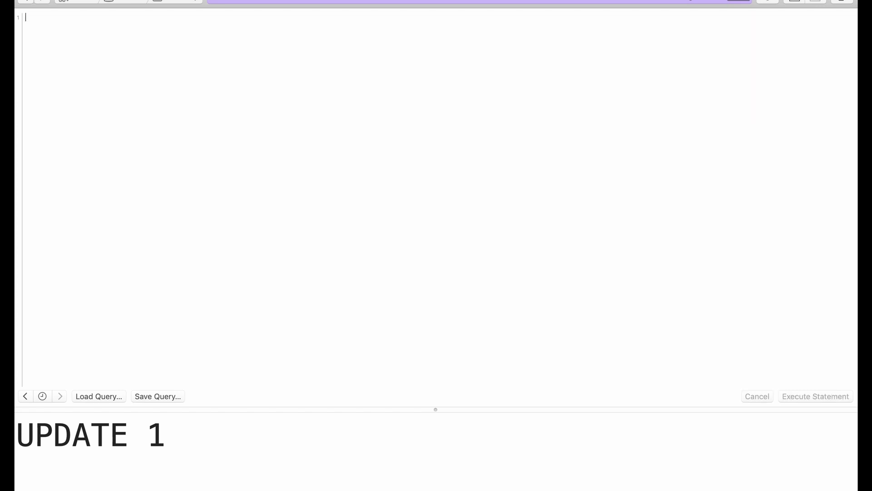
text(UPDATE)
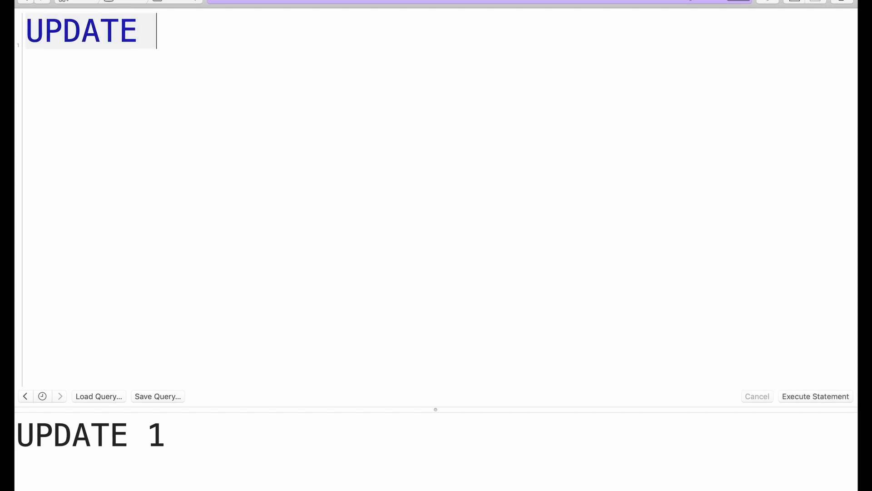
text(city)
text(SET)
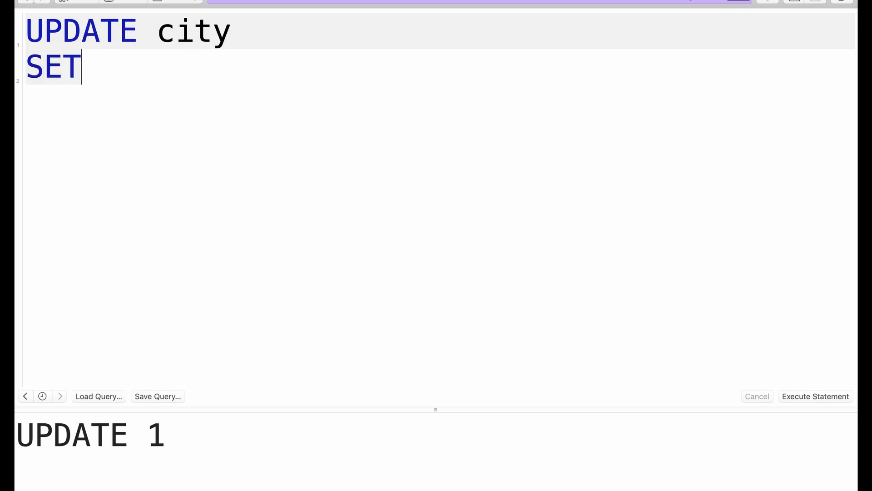
text(country_)
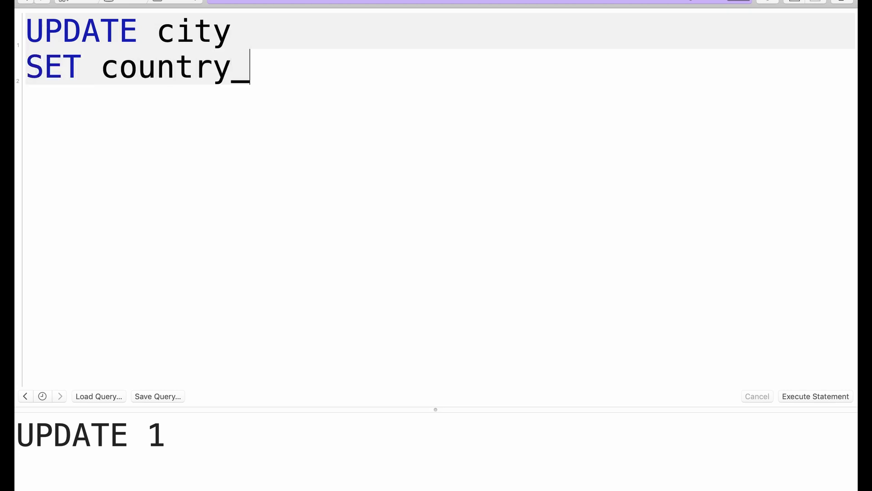
text(name =)
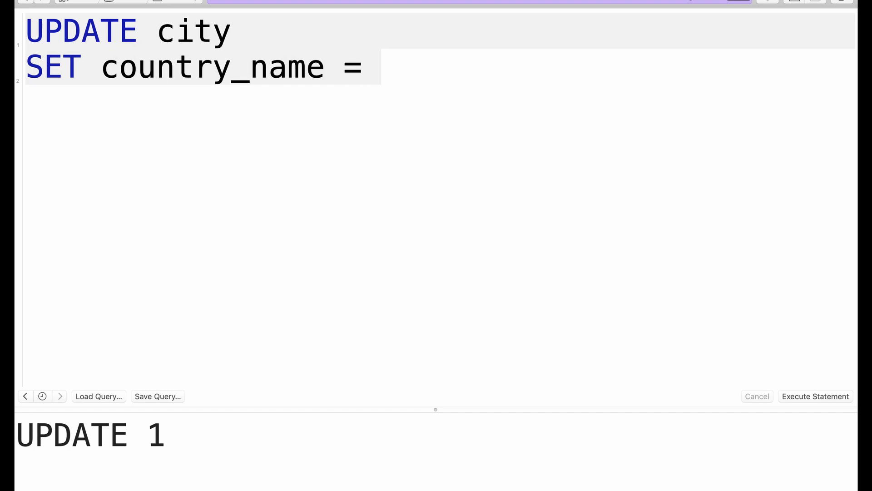
key(Return)
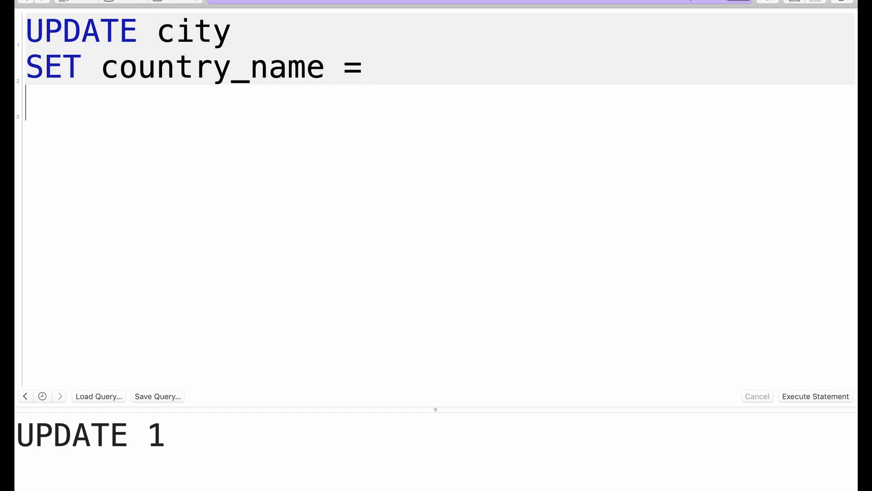
text(FROM country)
text(WHERE)
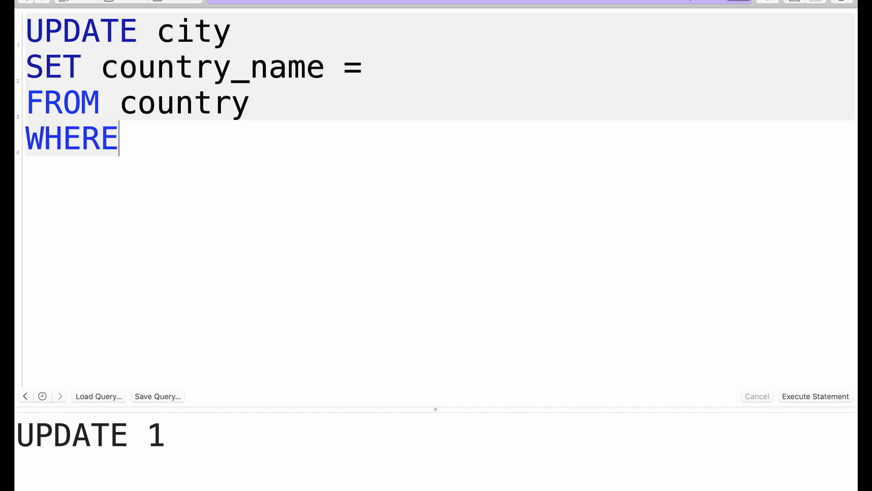
Add WHERE city.country_id = country.country_id AND country_name IS NULL, and set the value to country
double_click(71, 139)
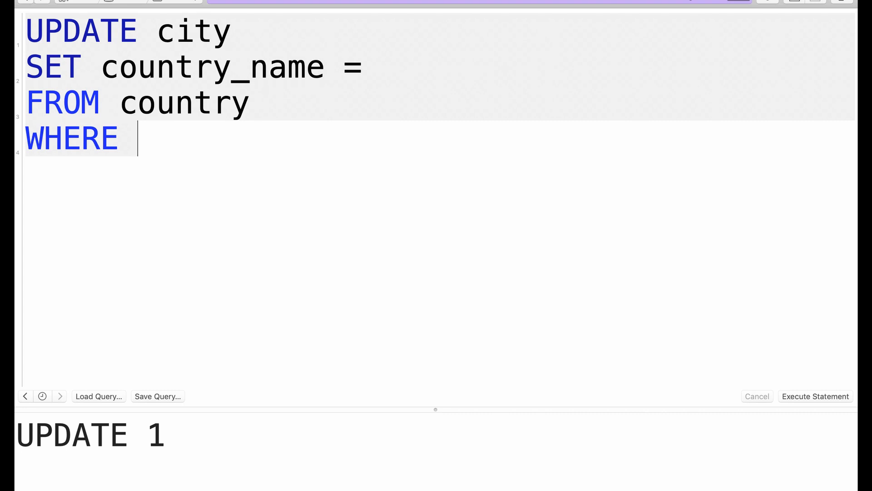
text(cit)
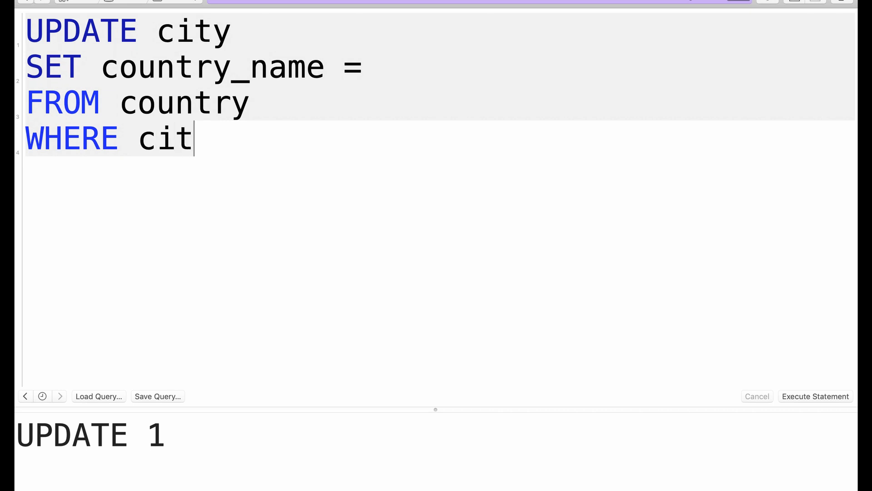
text(.country_)
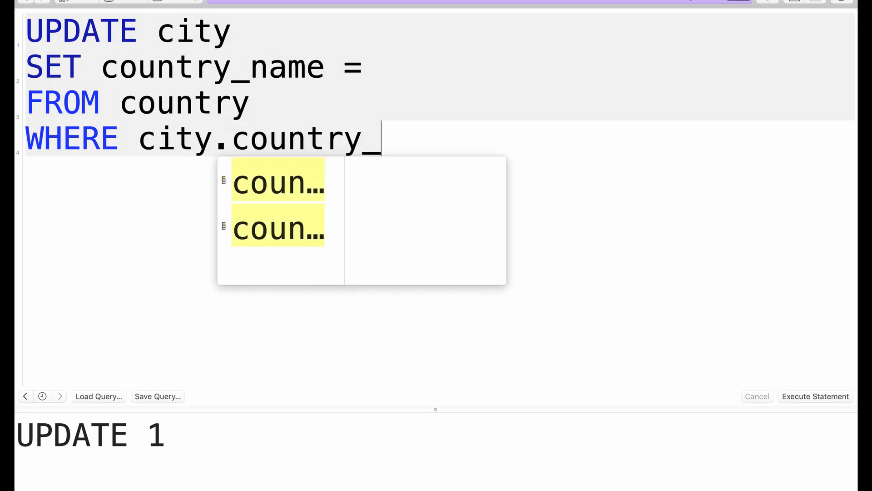
click(278, 183)
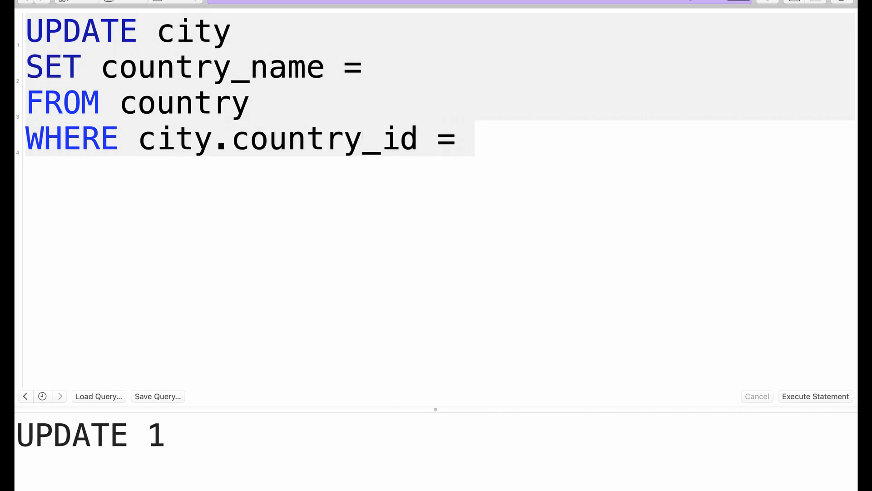
text(coun)
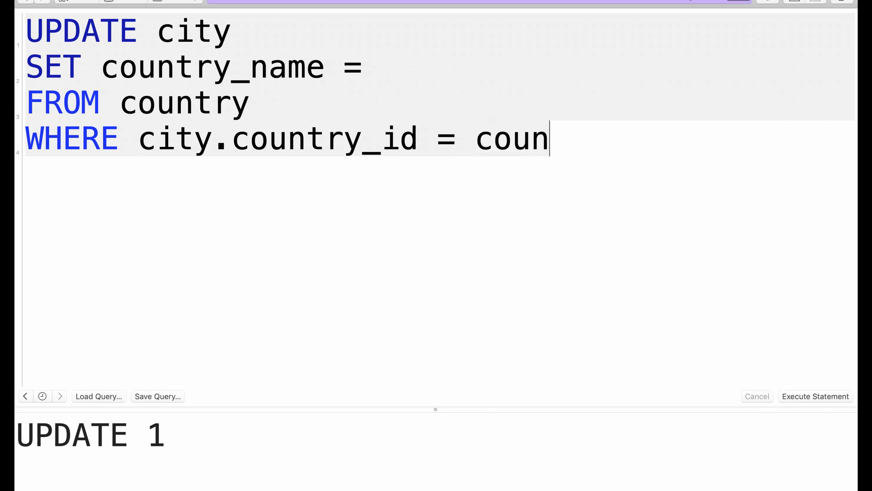
text(try.country_id)
click(440, 174)
text(AND co)
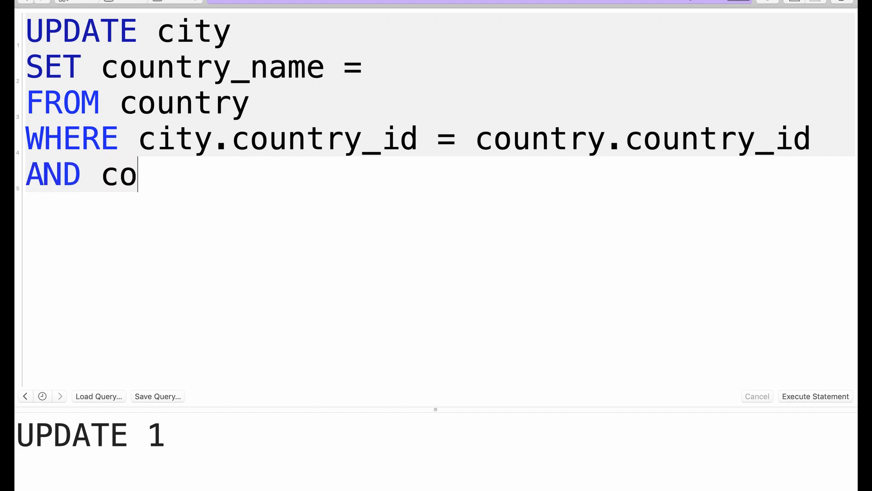
text(untry_name IS)
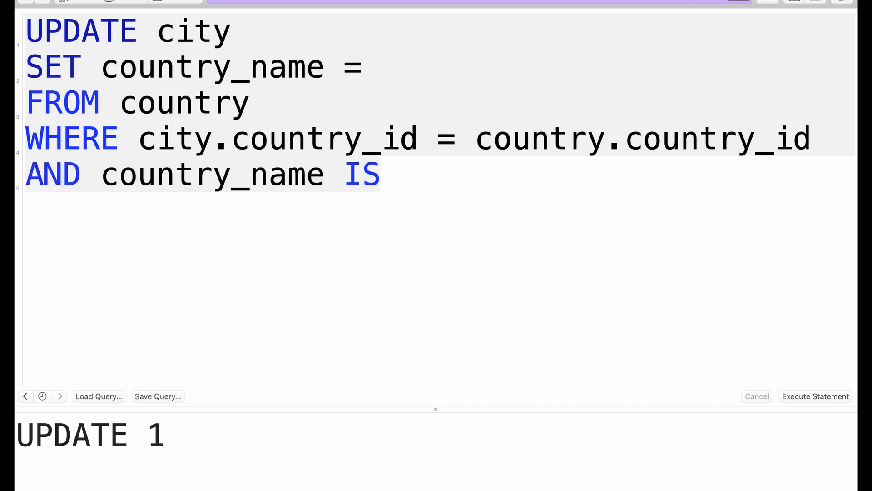
text(NULL;)
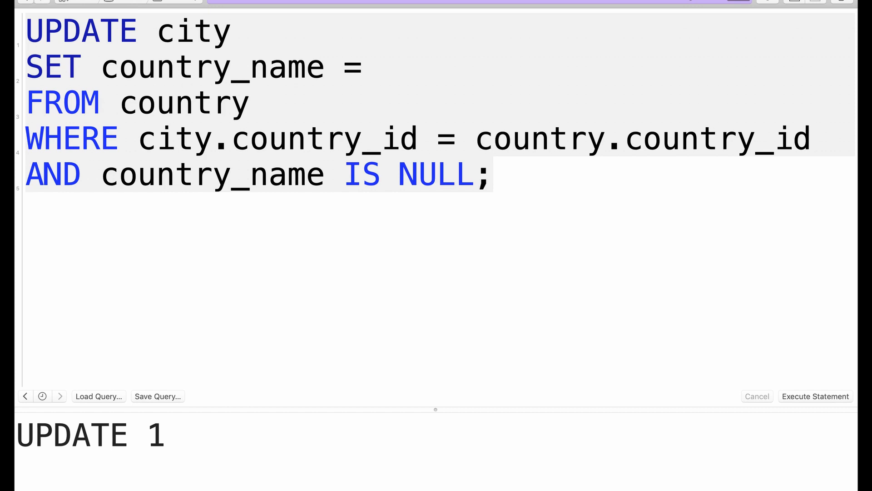
mouse_move(15, 179)
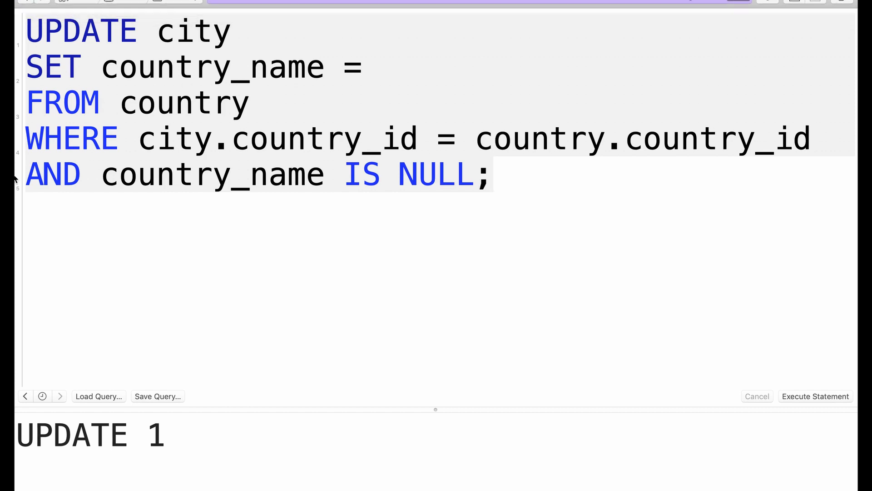
click(380, 67)
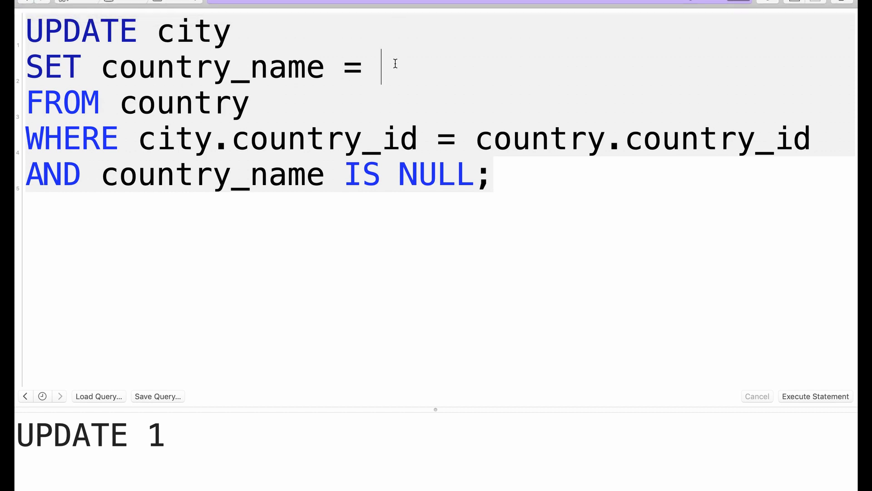
text(country.country_name)
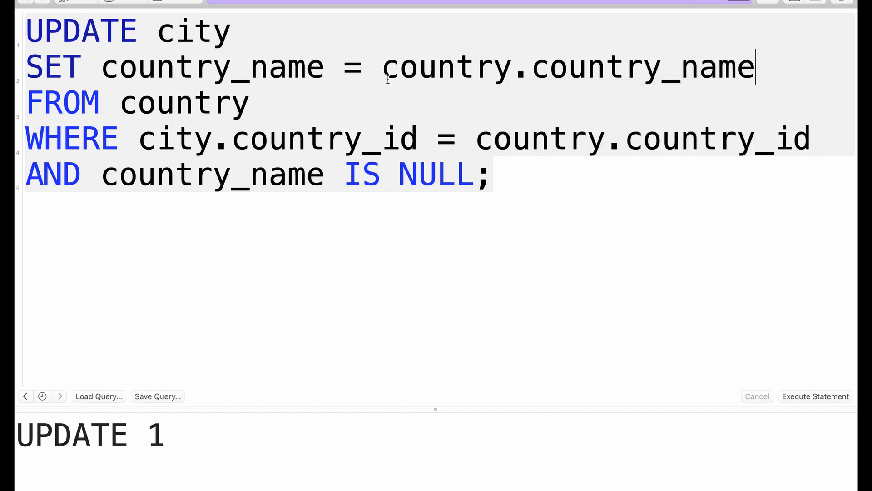
mouse_move(391, 13)
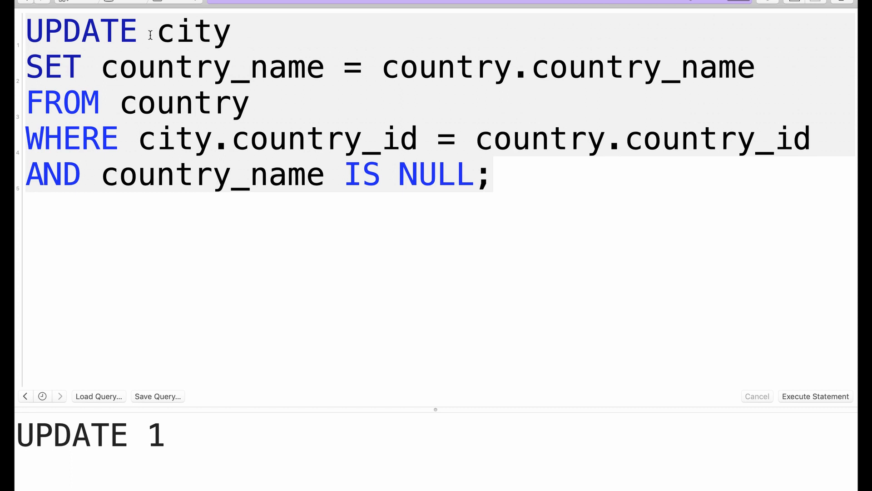
Prefix the NULL check with city. and run the UPDATE, which errors on country.country_name
click(184, 31)
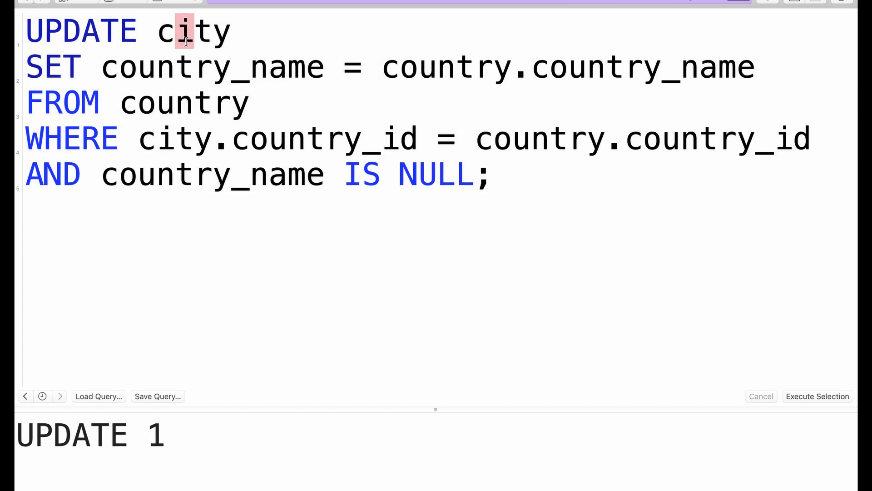
double_click(212, 67)
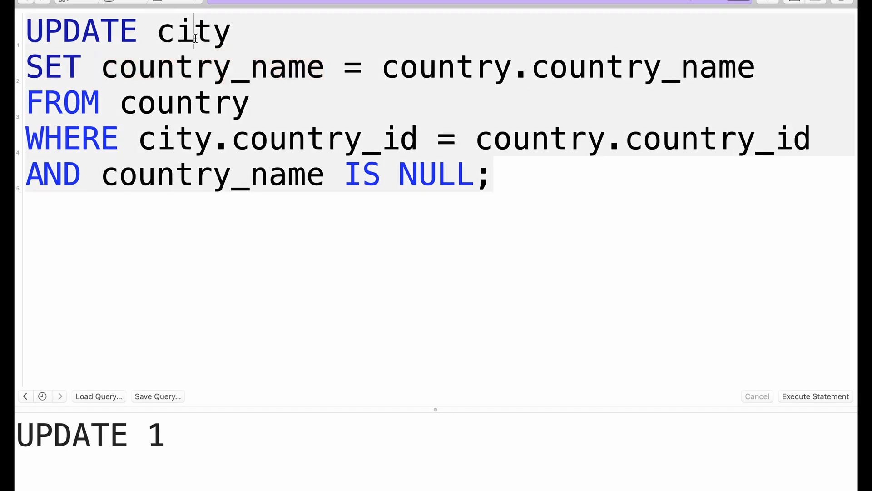
mouse_move(379, 138)
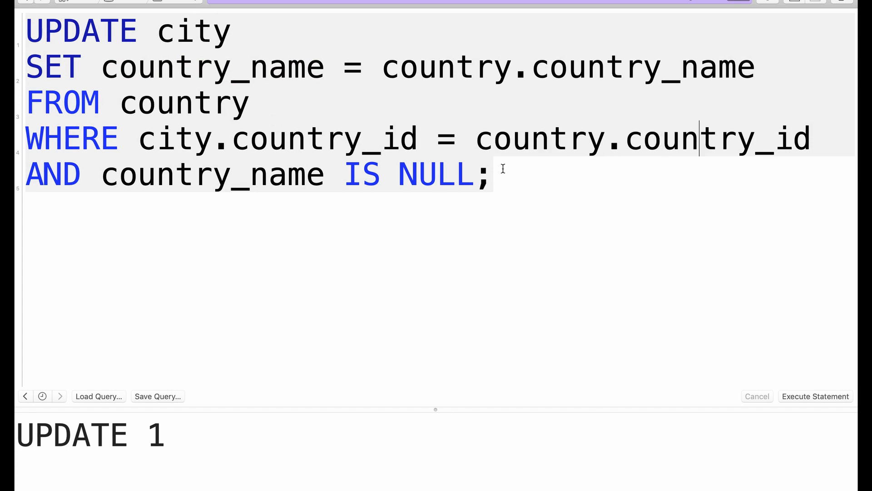
double_click(211, 175)
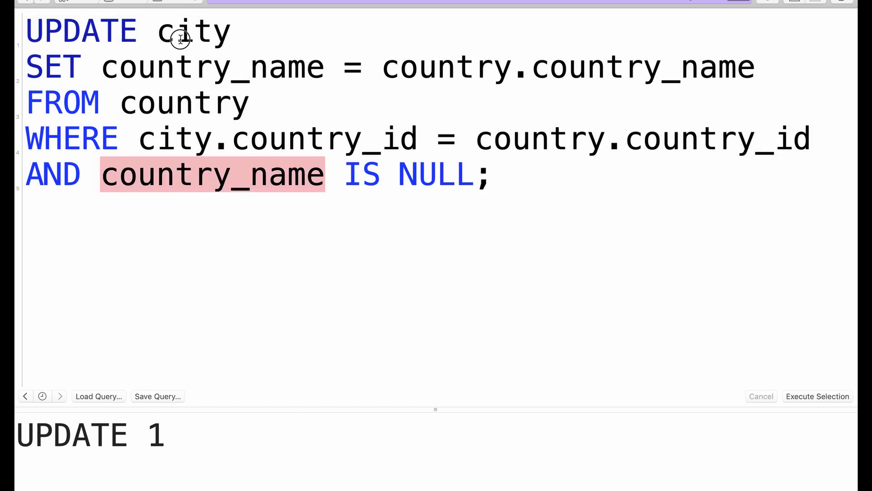
click(74, 199)
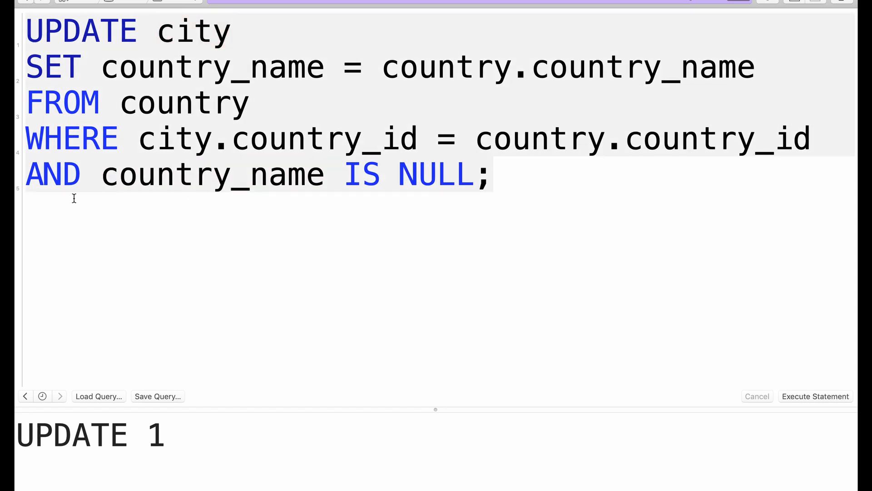
text(city.)
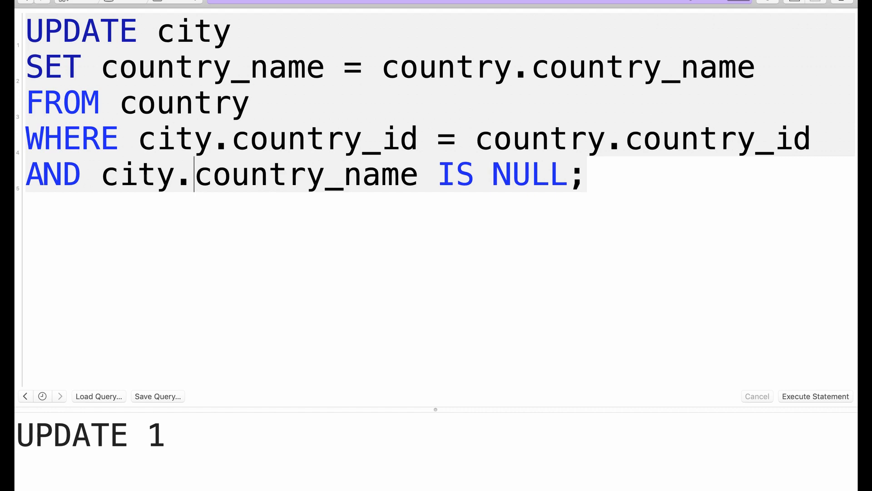
mouse_move(541, 125)
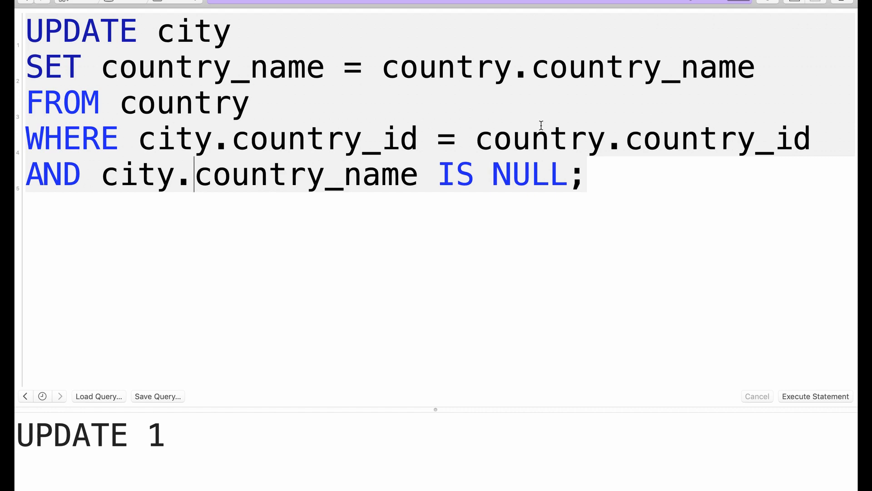
click(587, 174)
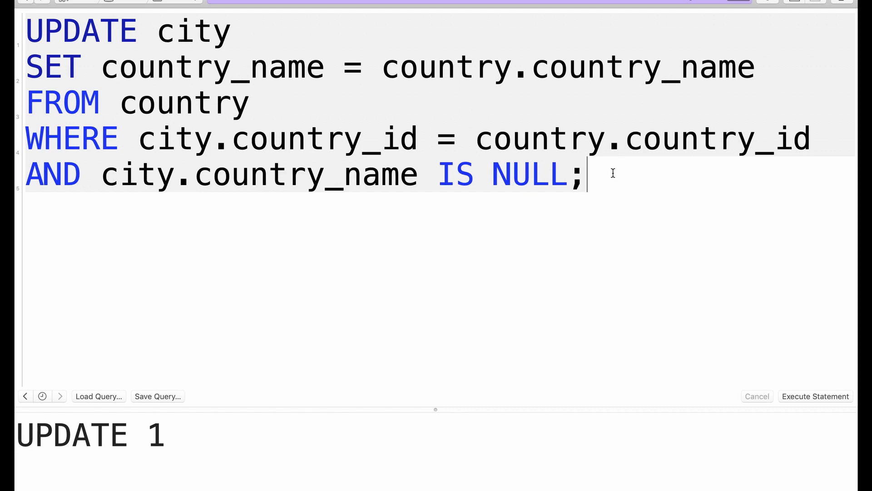
click(816, 397)
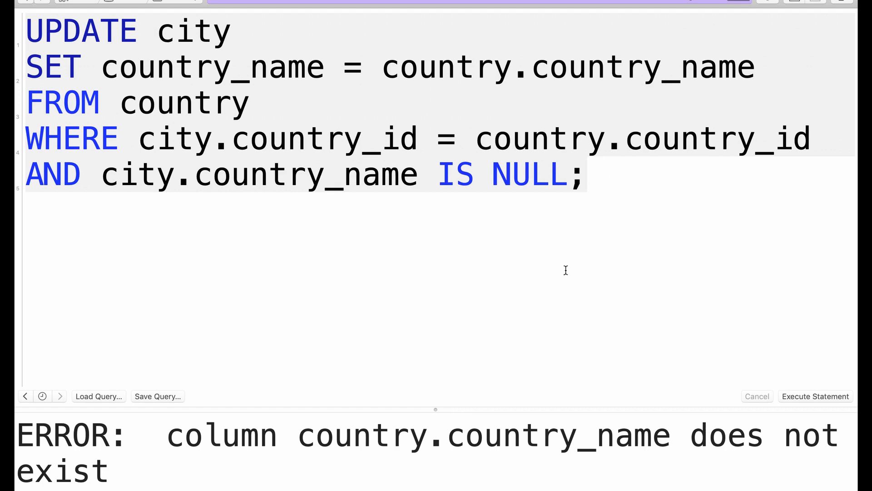
mouse_move(445, 412)
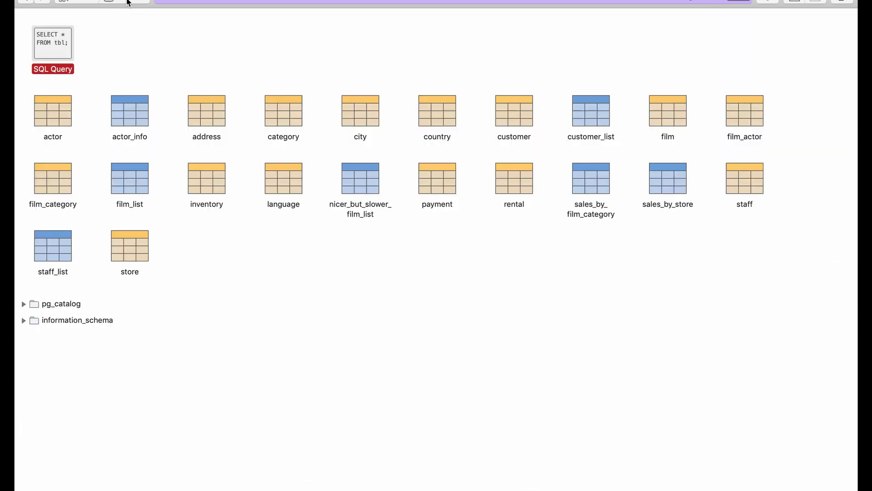
click(437, 114)
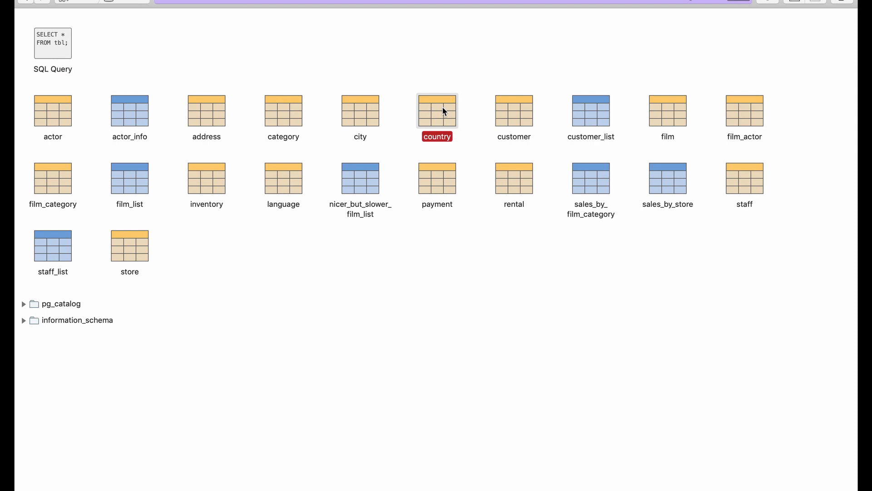
double_click(437, 111)
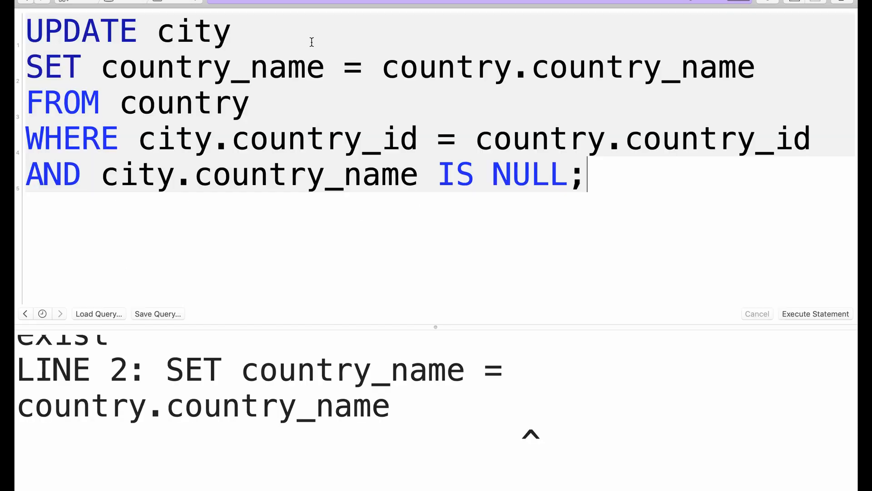
Change the SET value to country.country, run the UPDATE (599 rows), and return to tables
click(673, 67)
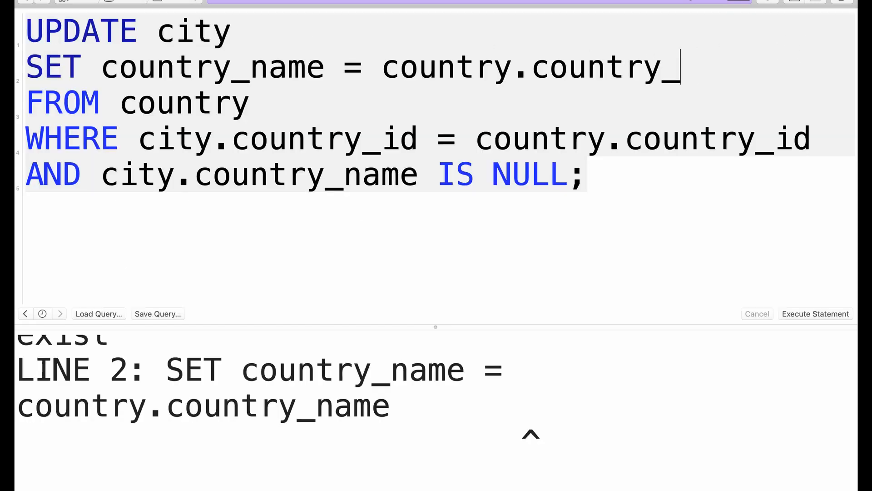
key(backspace)
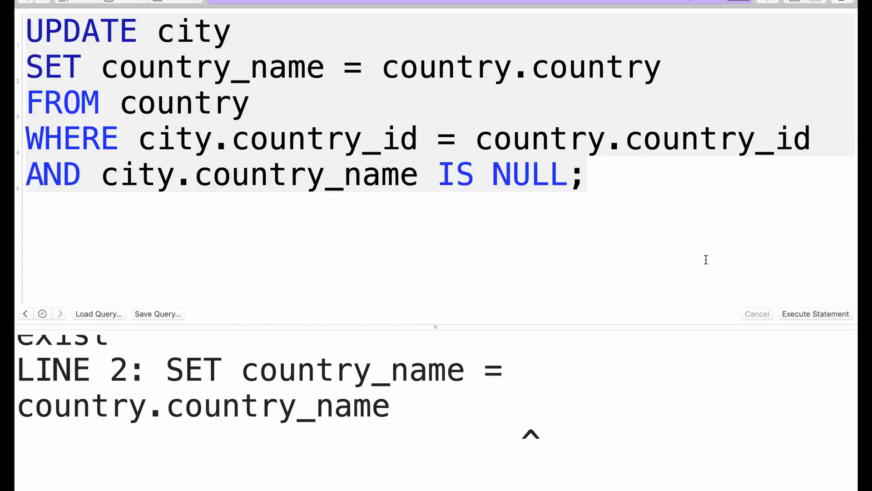
click(815, 313)
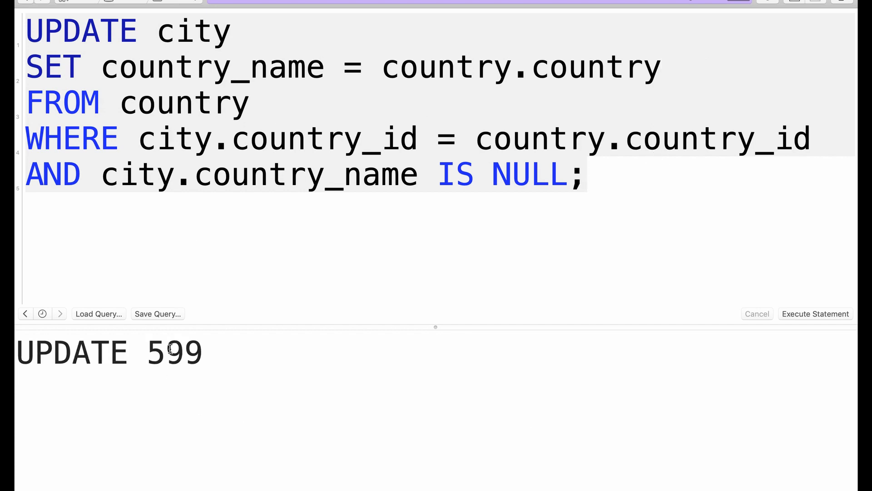
double_click(174, 352)
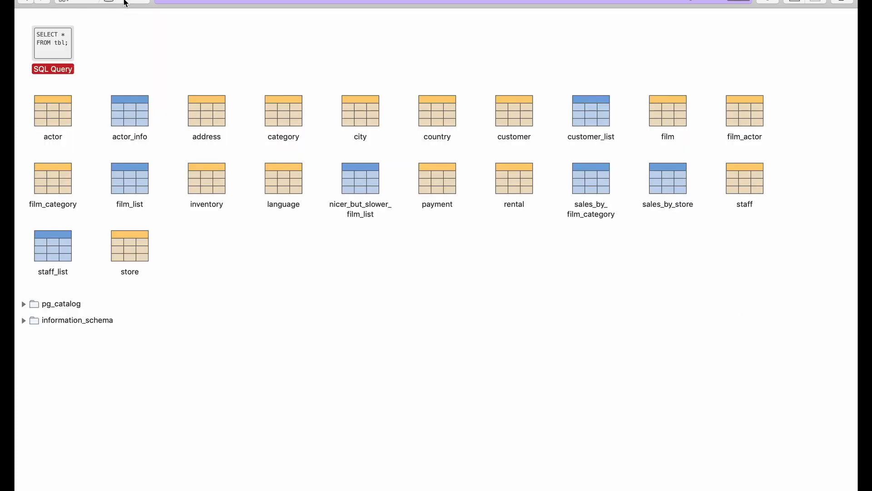
Scroll through city rows, seeing country_name filled with values like Spain, India and China
double_click(360, 111)
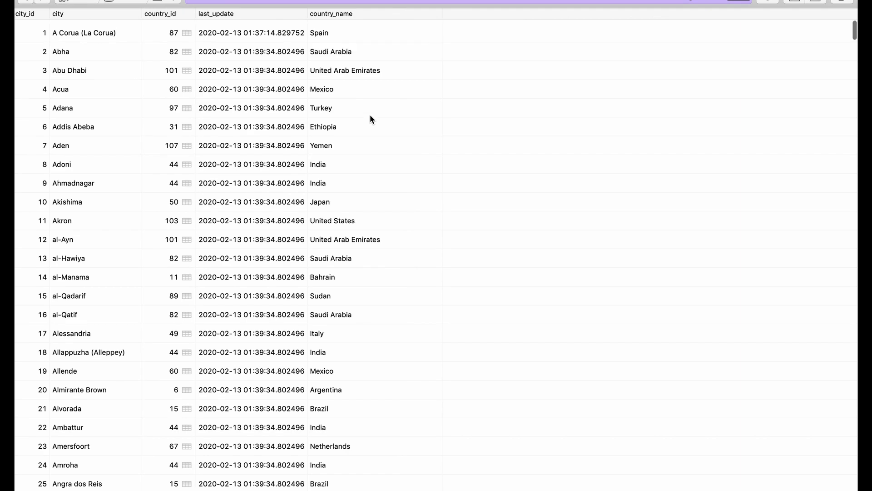
scroll(down, 3)
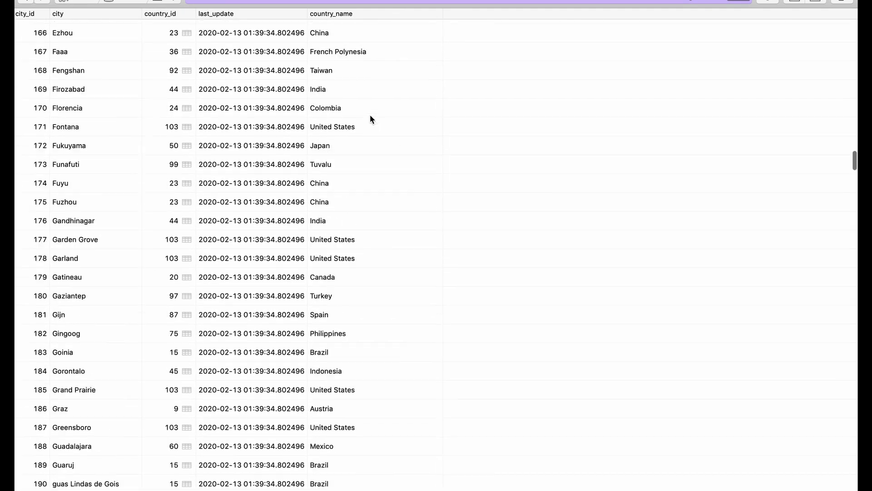
scroll(down, 3)
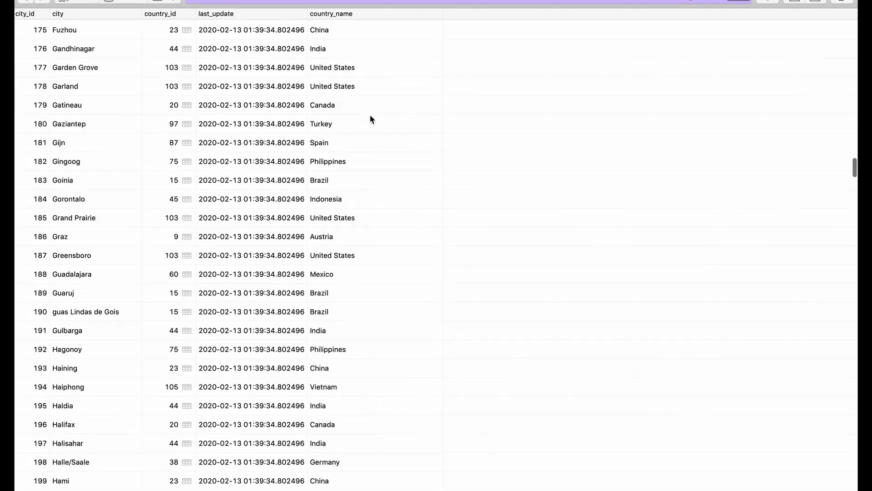
scroll(up, 3)
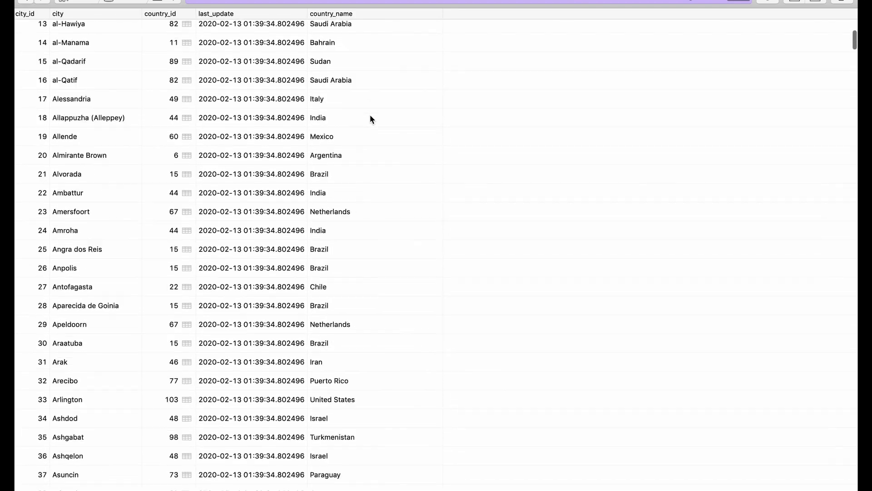
scroll(down, 3)
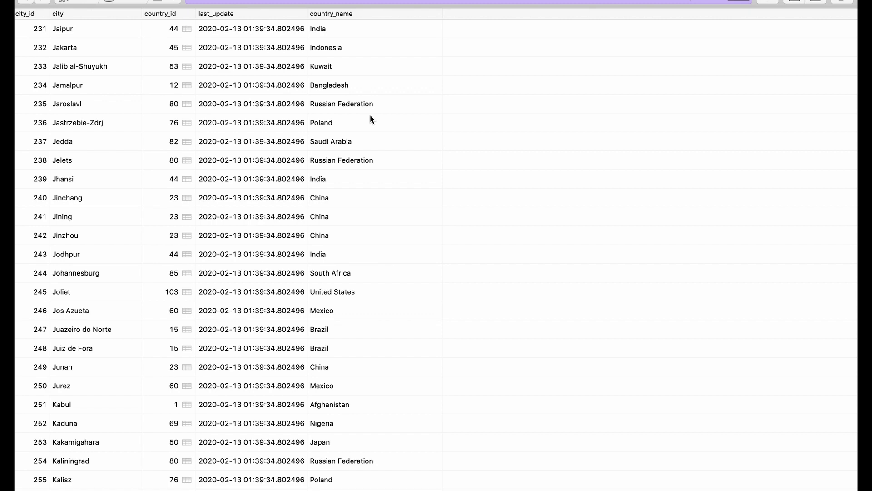
scroll(up, 3)
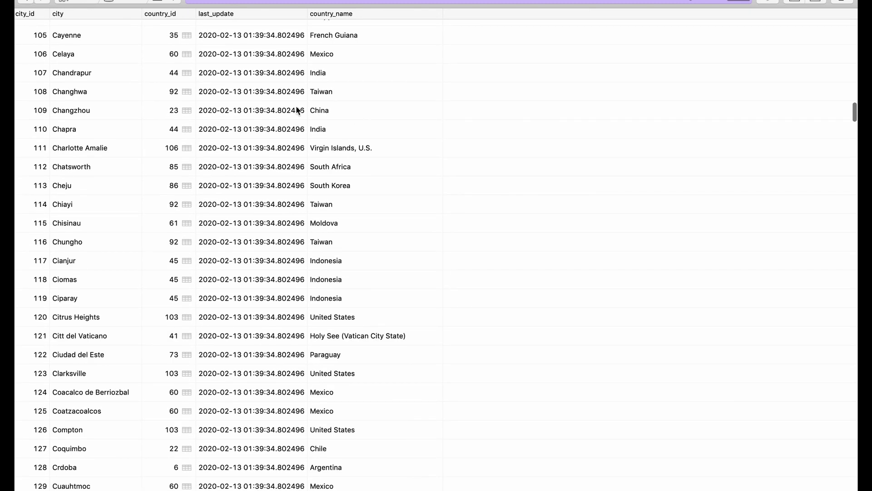